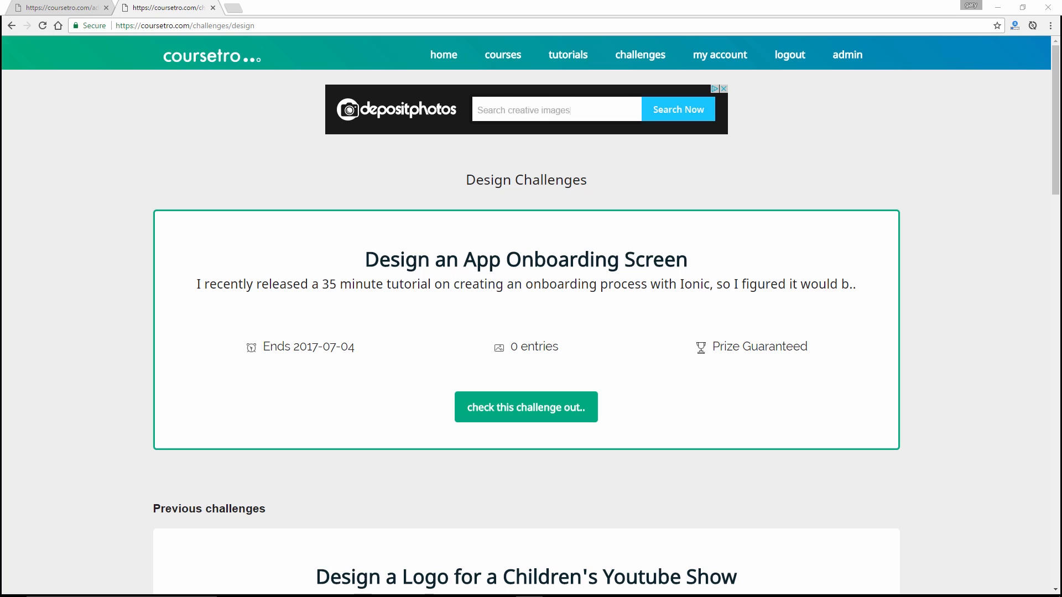
# - Open the 'Design an App Onboarding Screen' challenge from the Design Challenges list
pyautogui.click(556, 109)
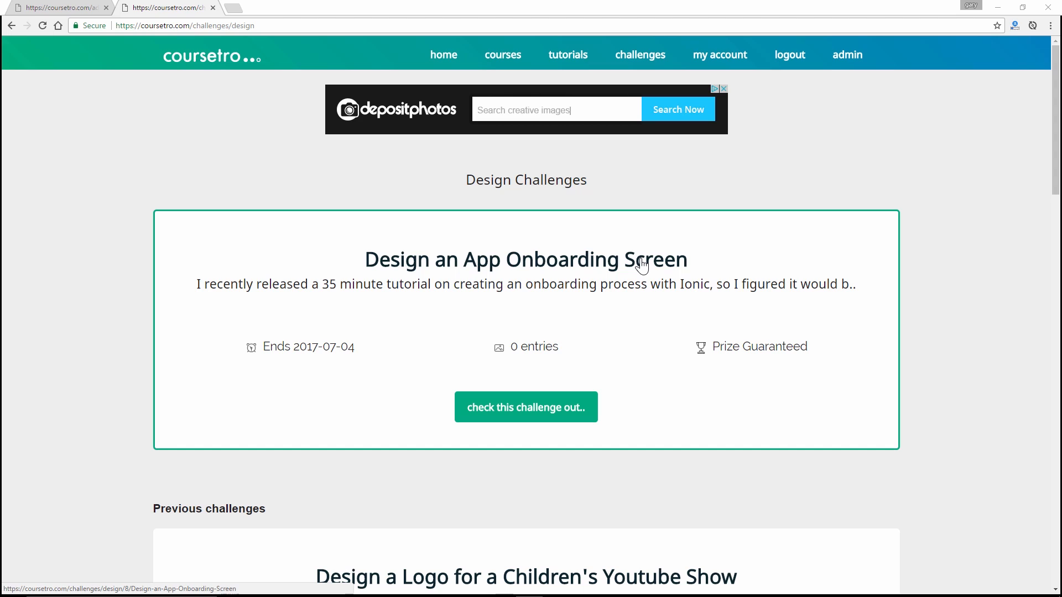
pyautogui.moveTo(641, 265)
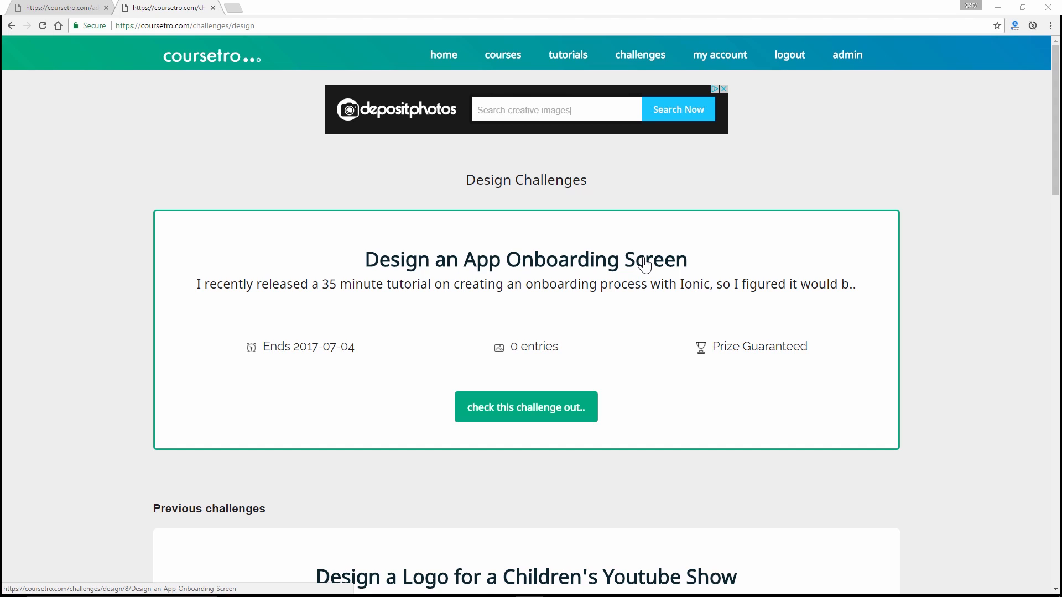
pyautogui.moveTo(675, 230)
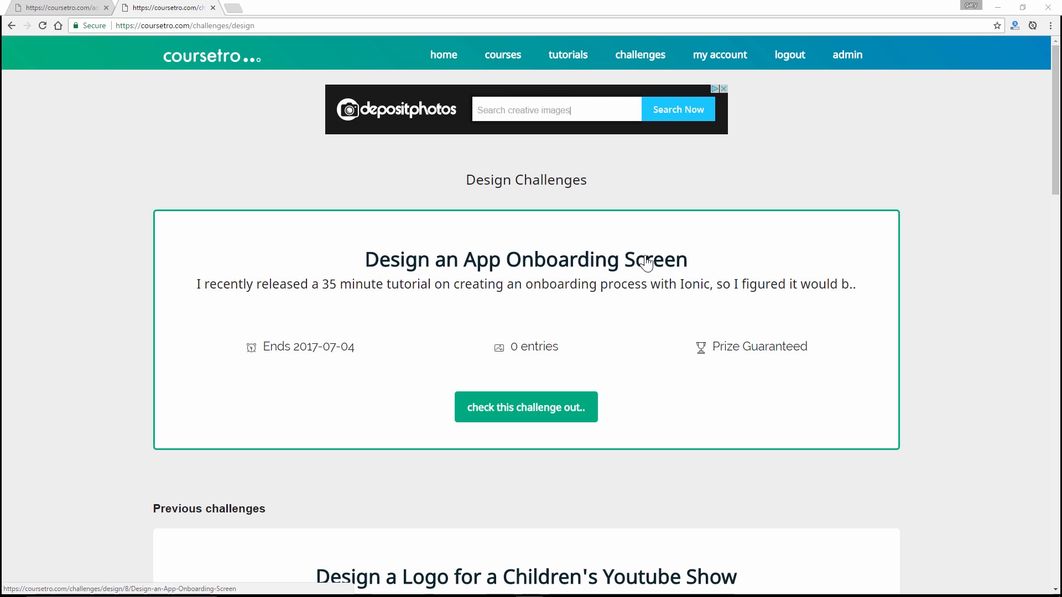
pyautogui.moveTo(656, 265)
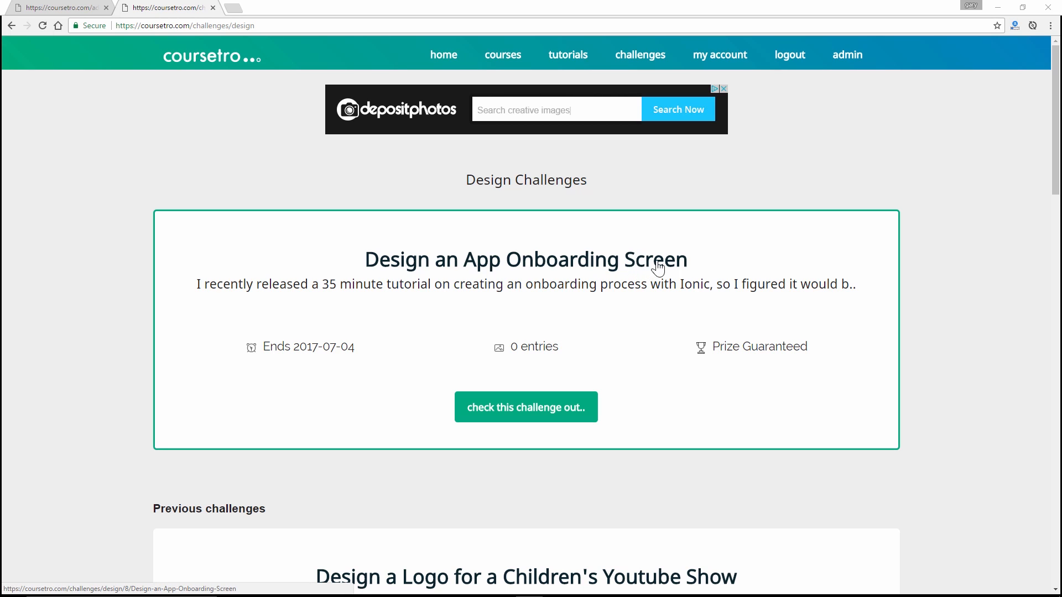
pyautogui.click(525, 259)
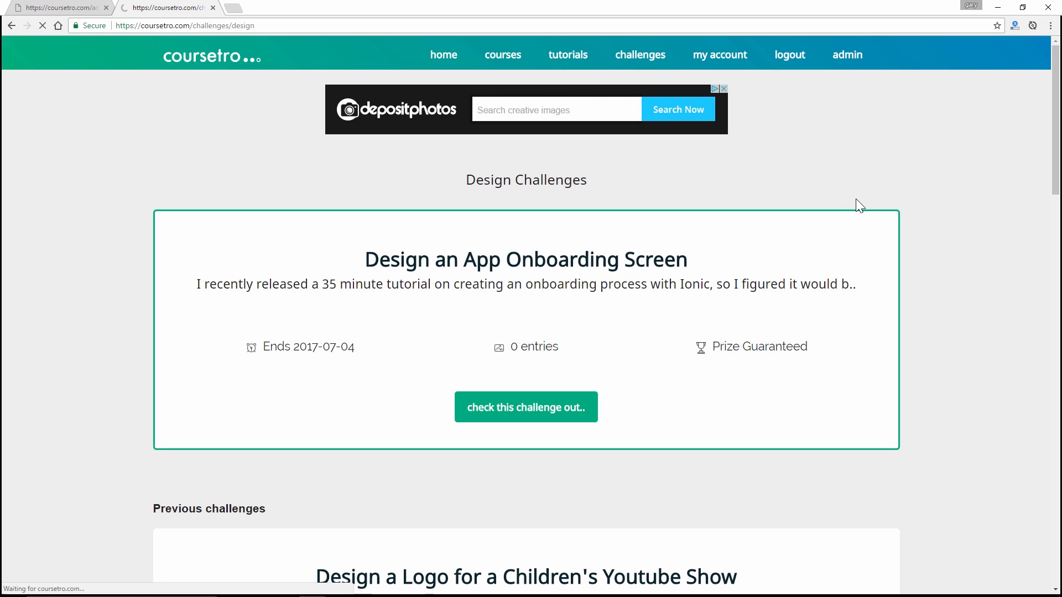
# - Scroll past the video to the Challenge Description and Design Requirements
pyautogui.click(526, 407)
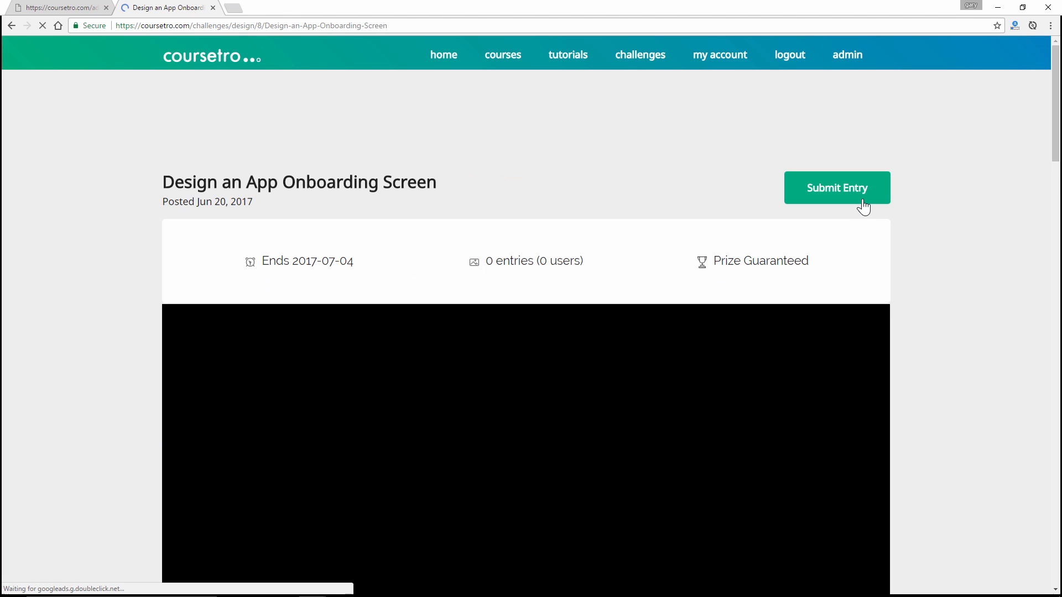
pyautogui.scroll(-3)
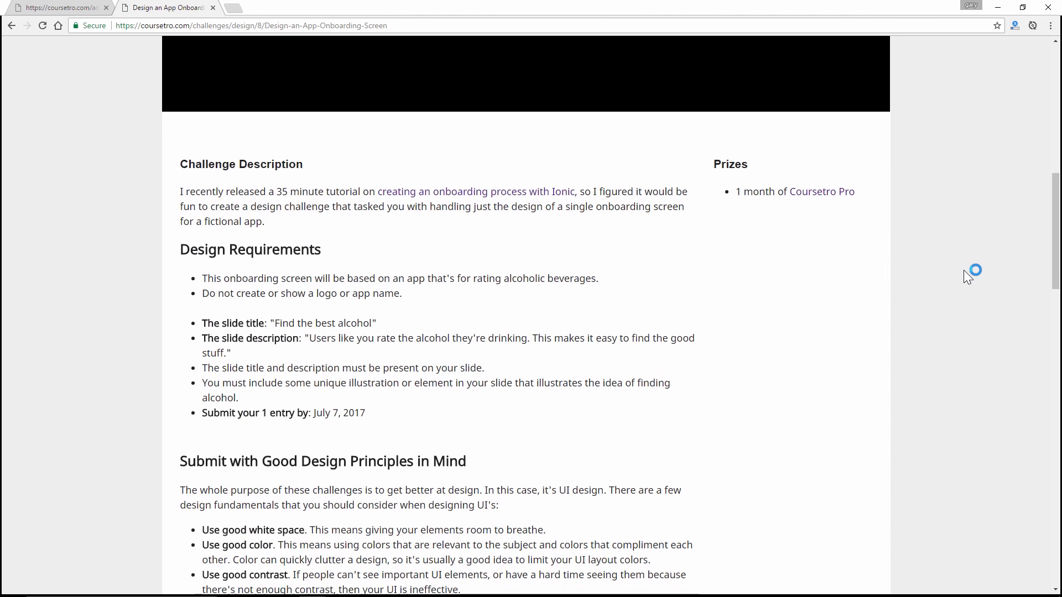
pyautogui.scroll(-3)
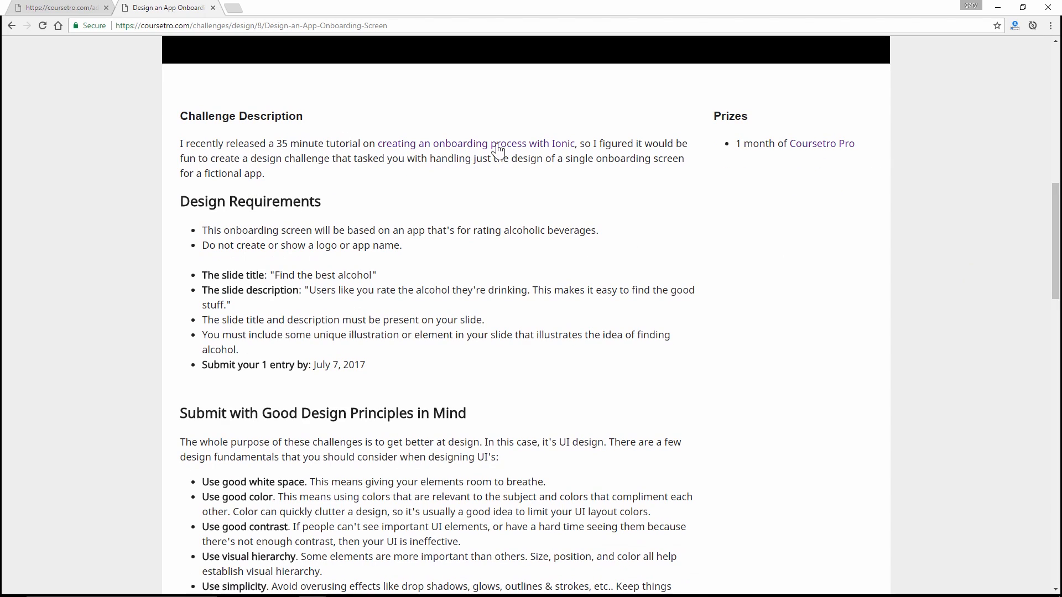
pyautogui.moveTo(571, 146)
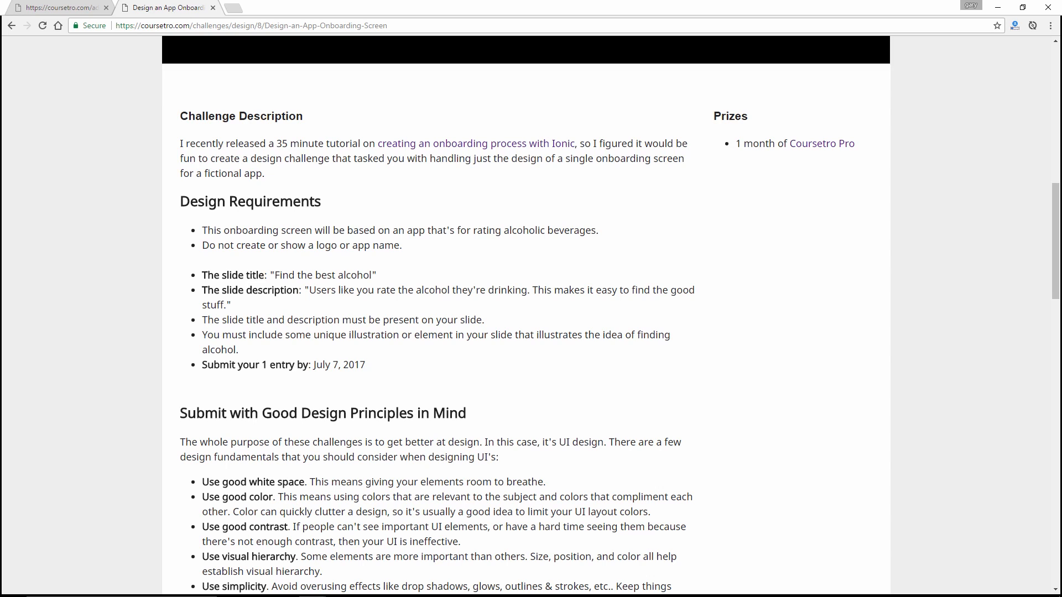
pyautogui.moveTo(745, 475)
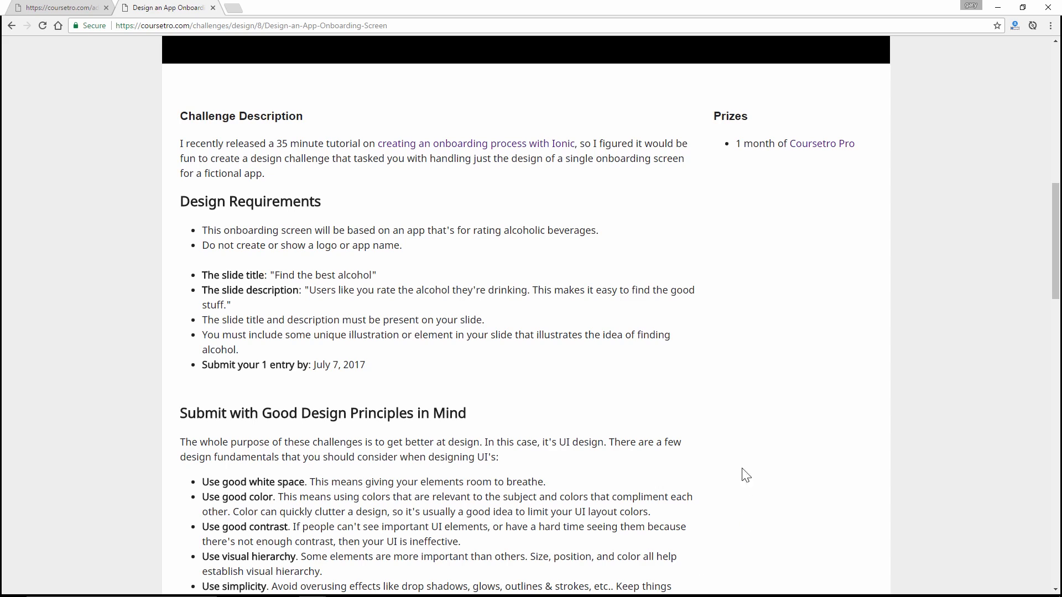
pyautogui.moveTo(934, 421)
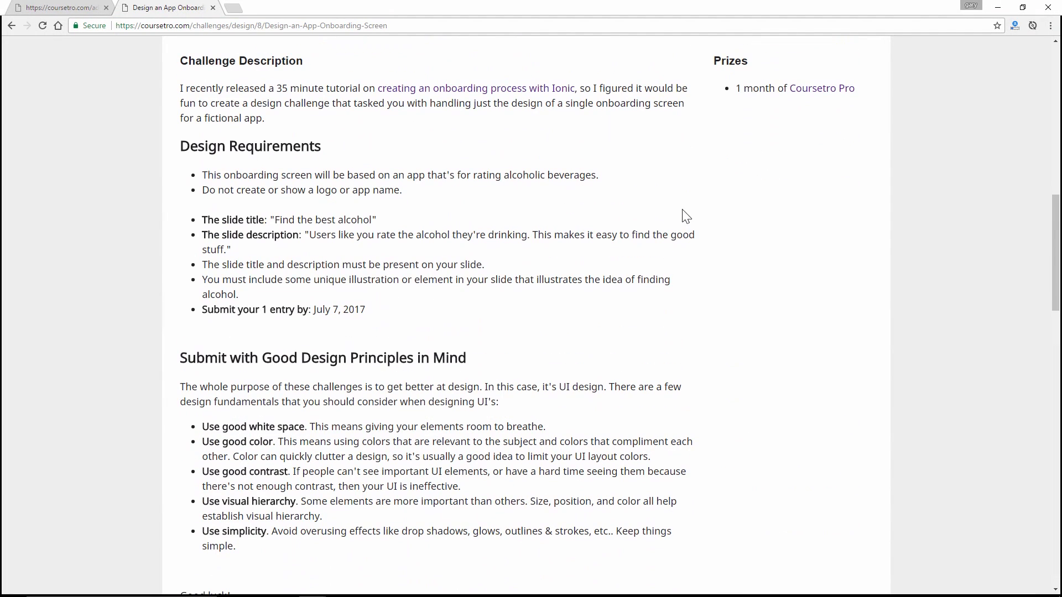
# - Highlight 'The slide title' requirement line, then move down to the Inspiration section
pyautogui.doubleClick(249, 146)
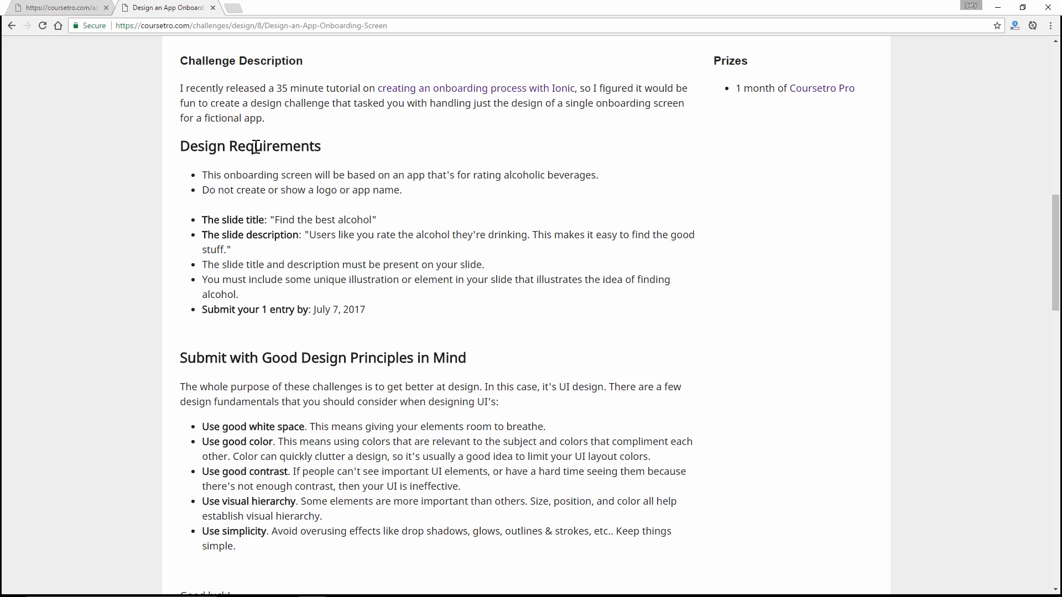
pyautogui.moveTo(55, 149)
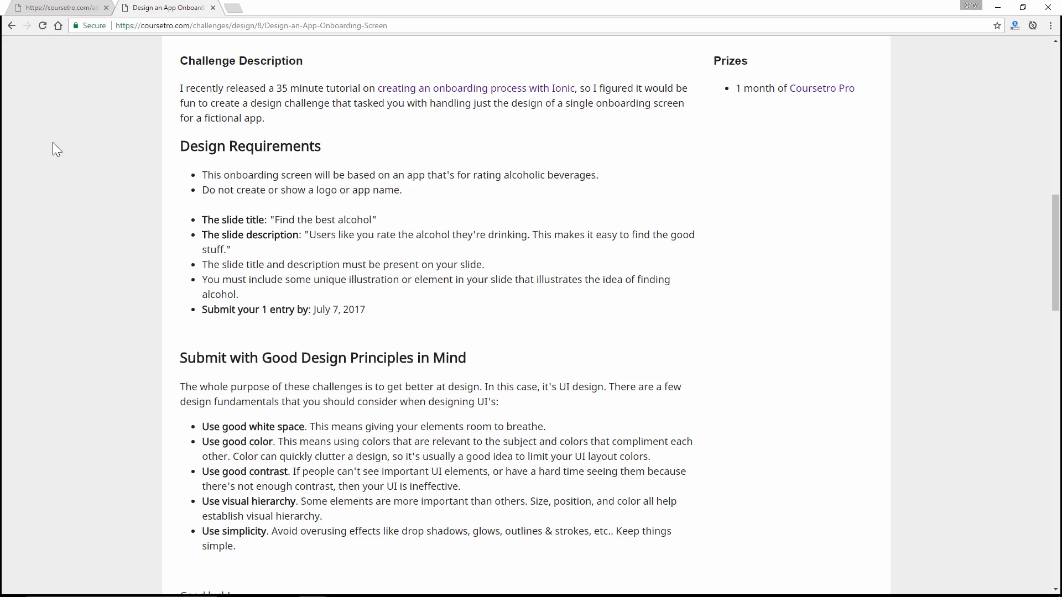
pyautogui.moveTo(61, 152)
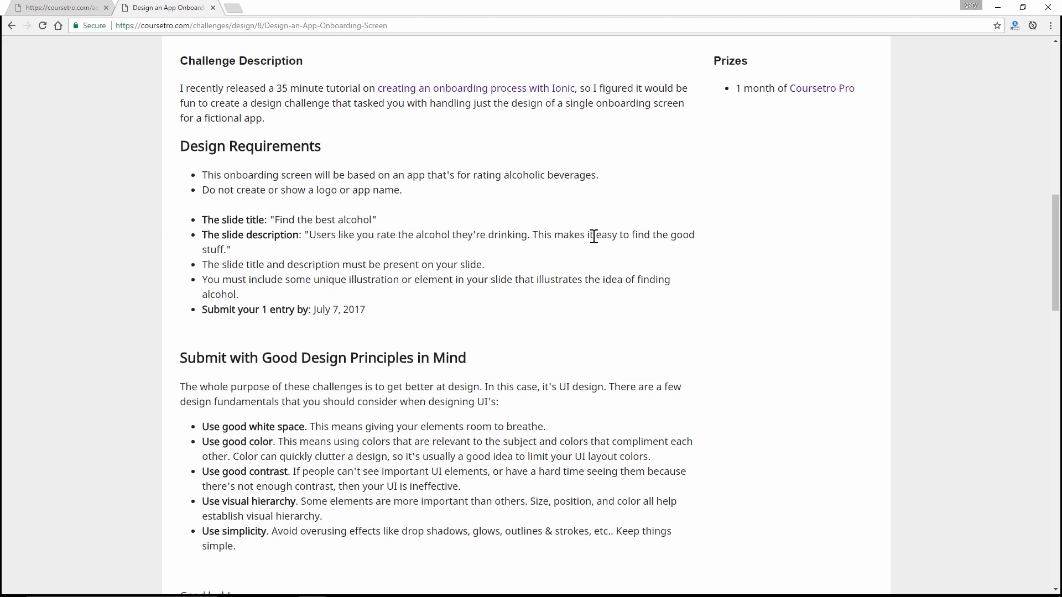
pyautogui.moveTo(254, 255)
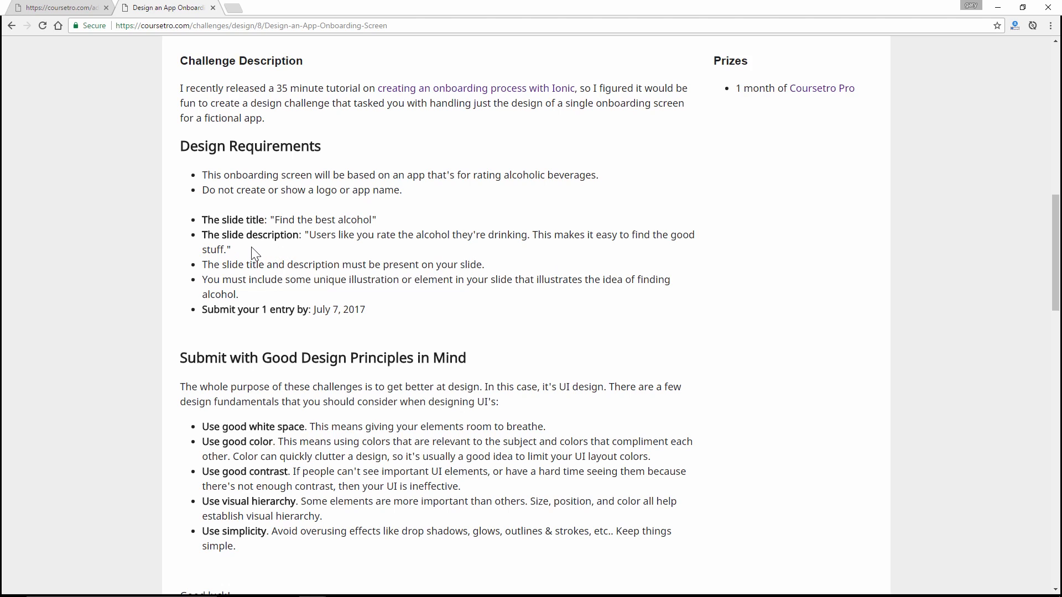
pyautogui.moveTo(201, 219); pyautogui.dragTo(230, 249)
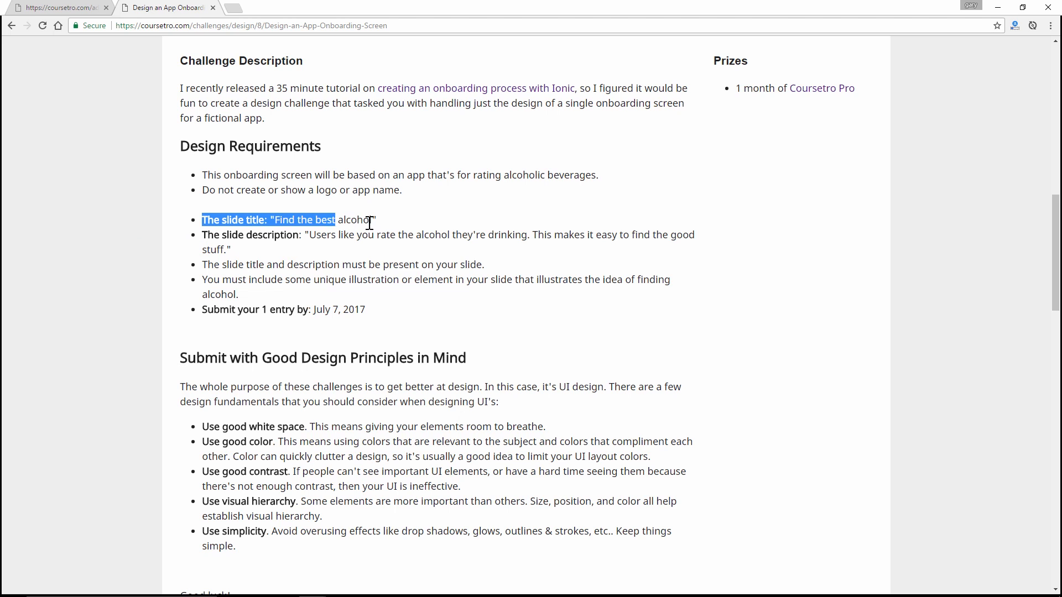
pyautogui.scroll(-3)
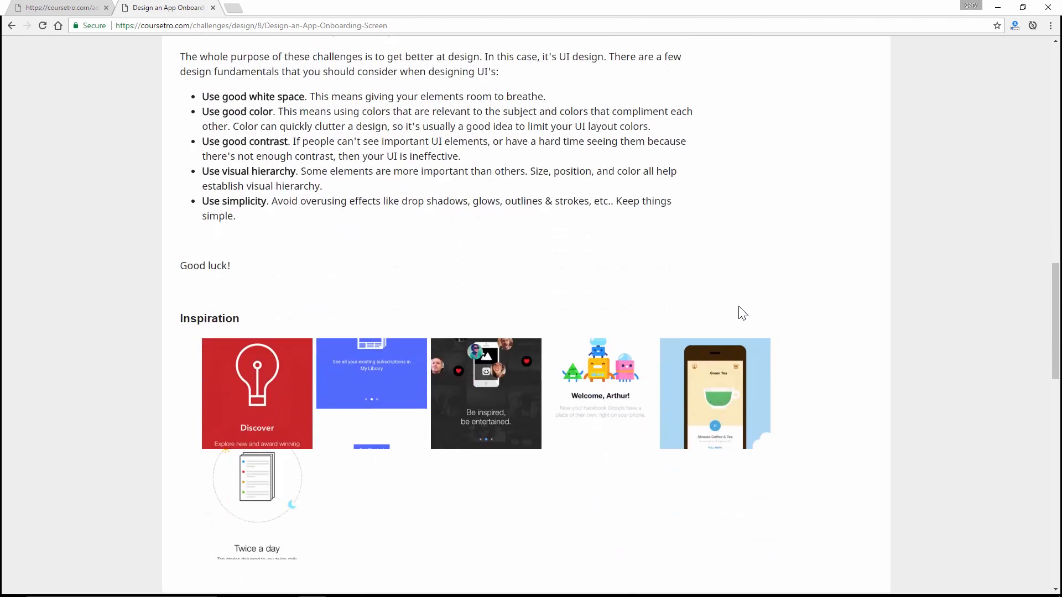
# - Enlarge the red Discover example, browse the gallery to image 5 of 6, then close the viewer
pyautogui.scroll(-3)
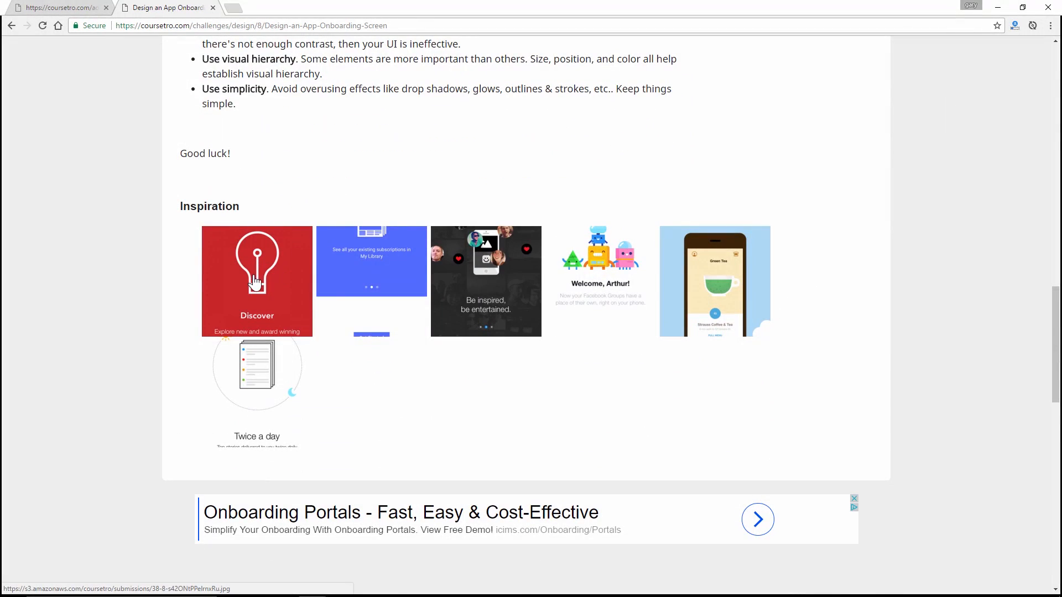
pyautogui.click(485, 281)
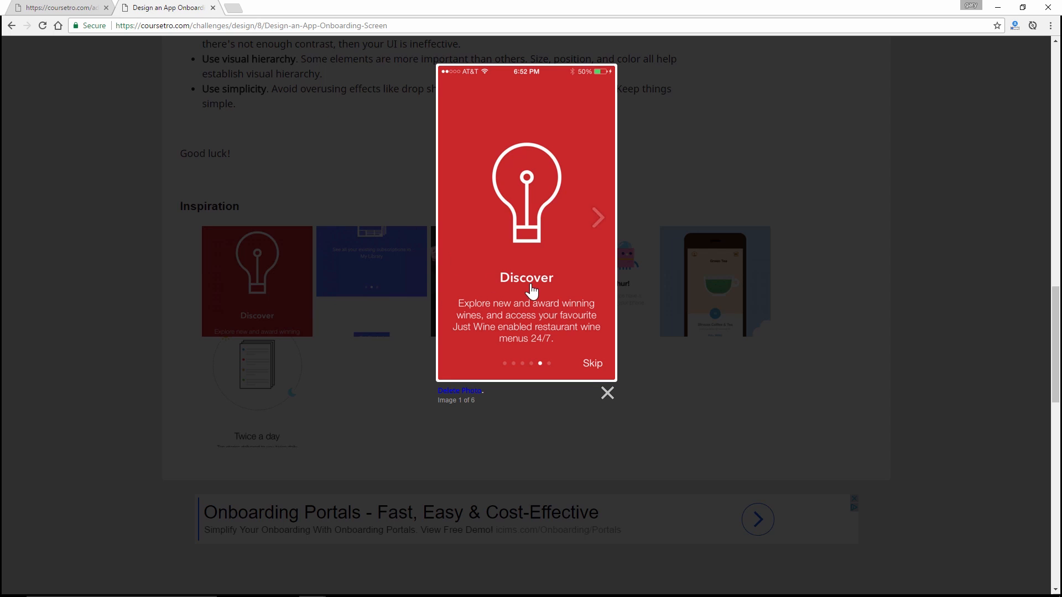
pyautogui.moveTo(511, 223)
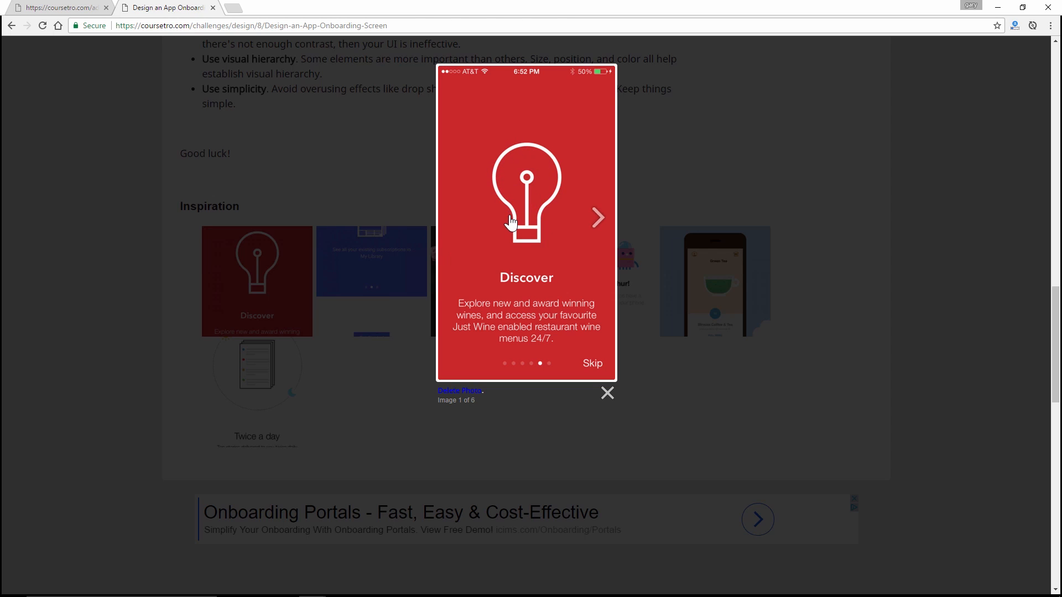
pyautogui.moveTo(529, 291)
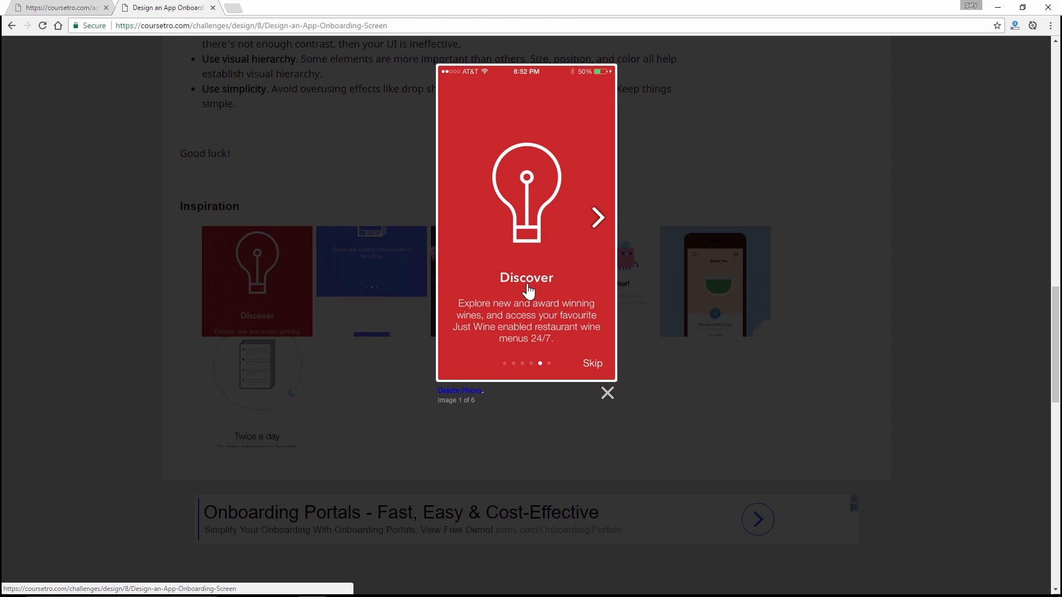
pyautogui.click(597, 218)
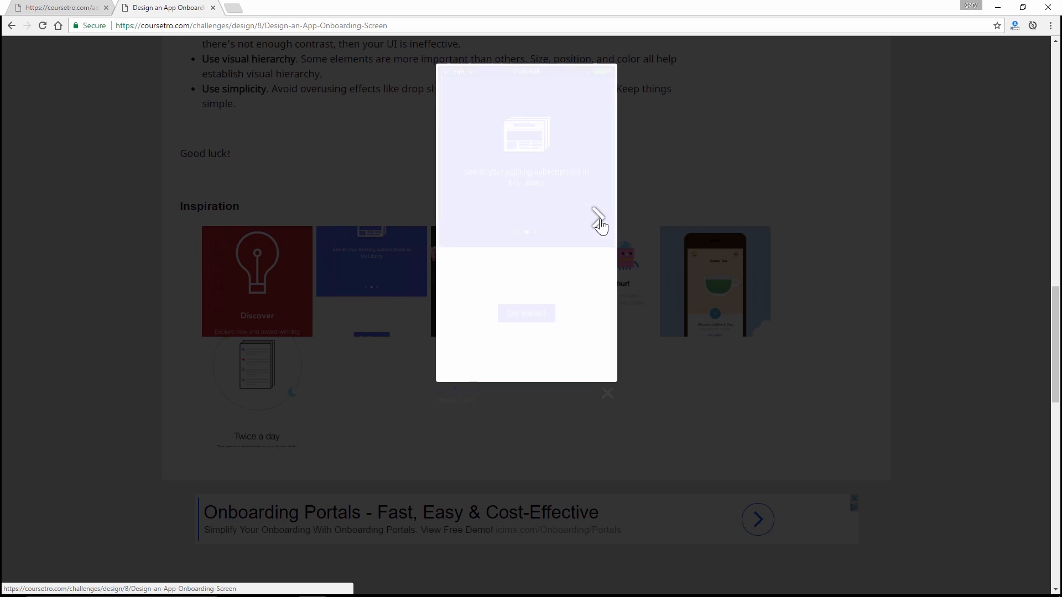
pyautogui.click(598, 218)
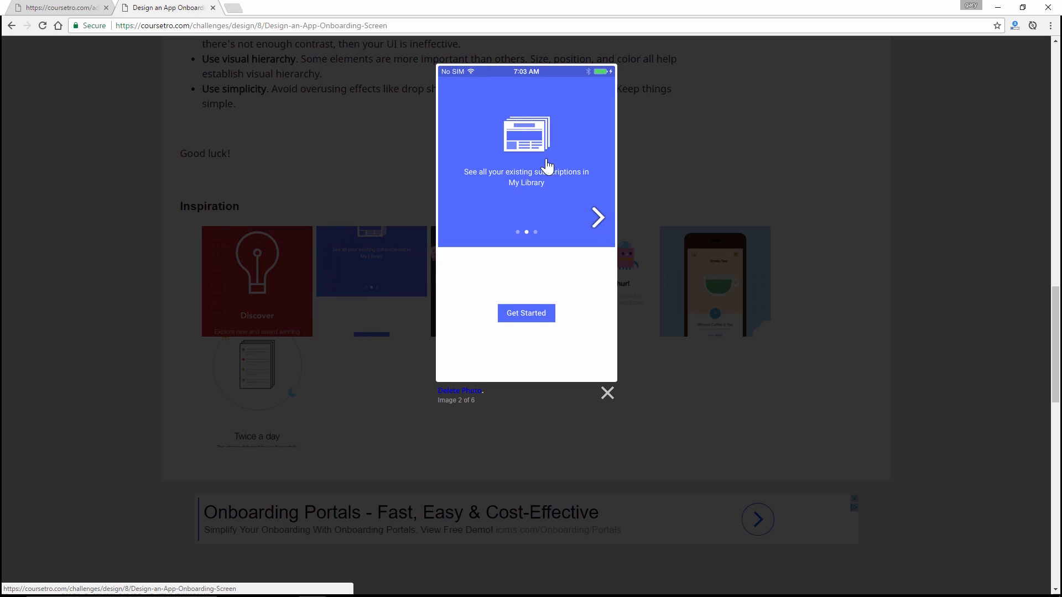
pyautogui.click(596, 218)
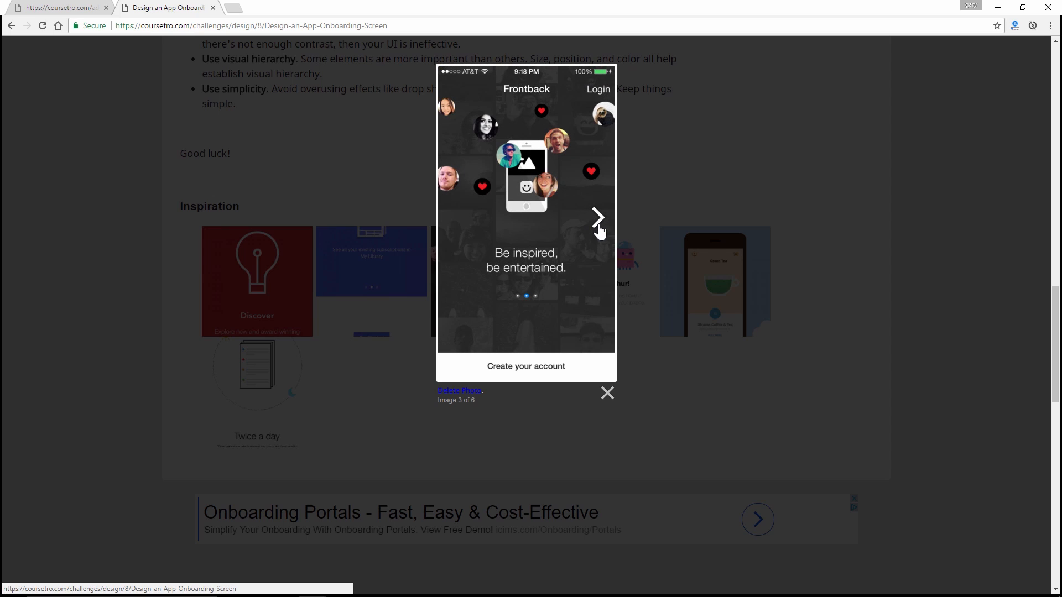
pyautogui.moveTo(523, 275)
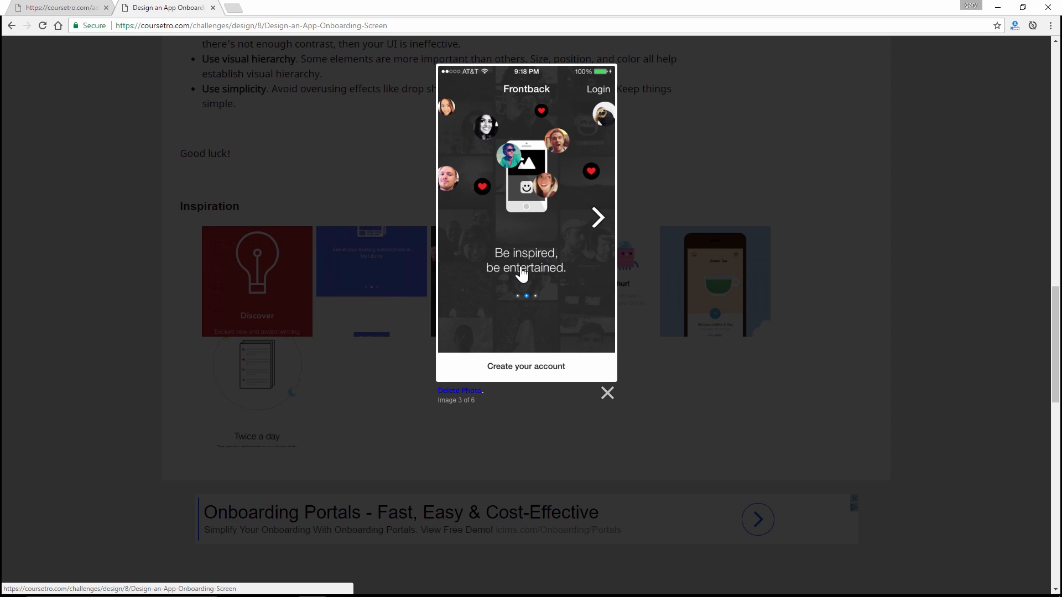
pyautogui.click(596, 218)
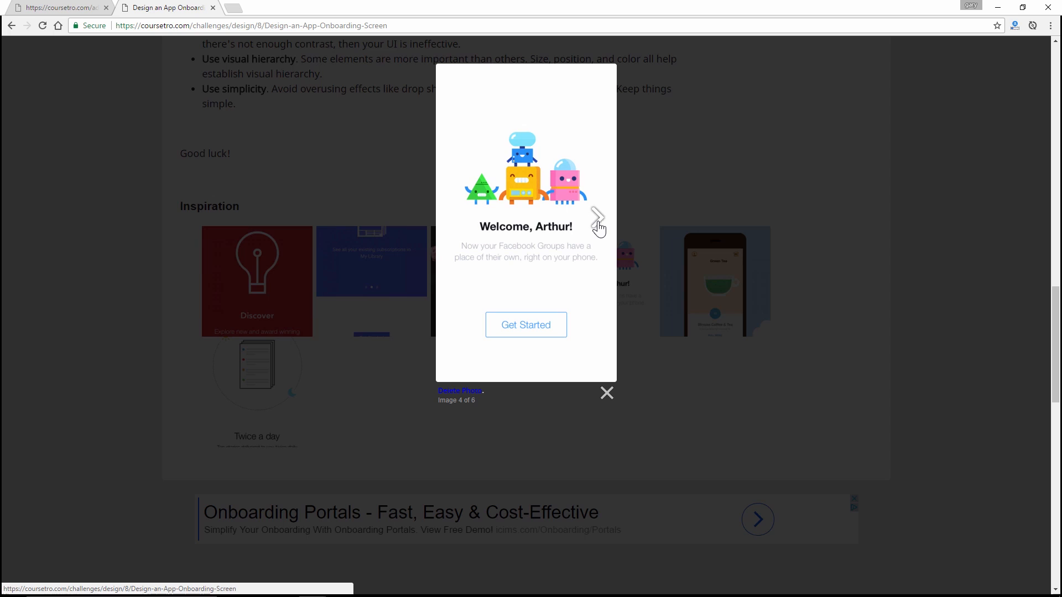
pyautogui.click(597, 218)
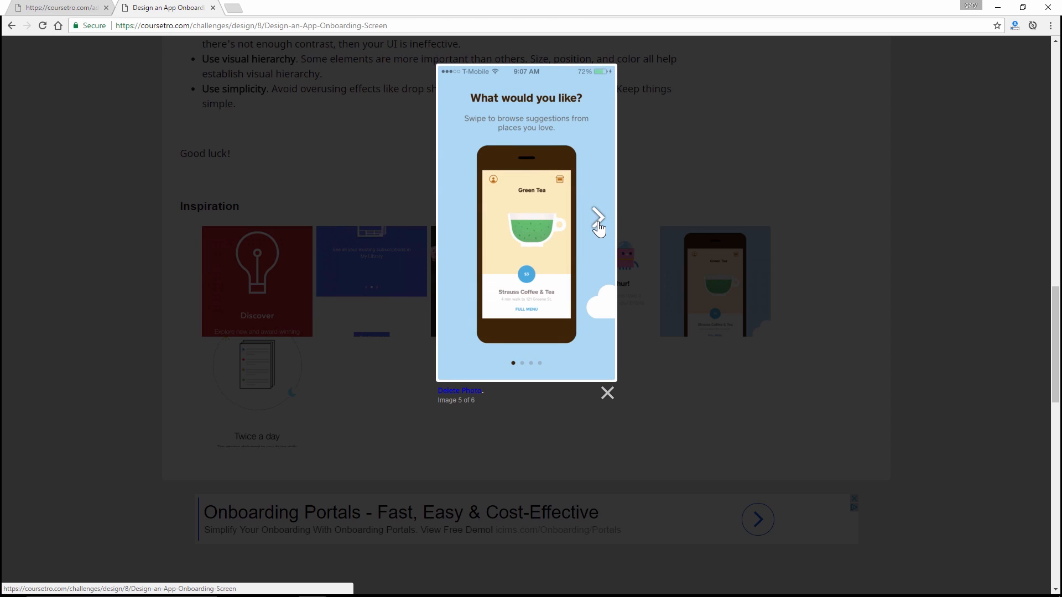
pyautogui.click(606, 393)
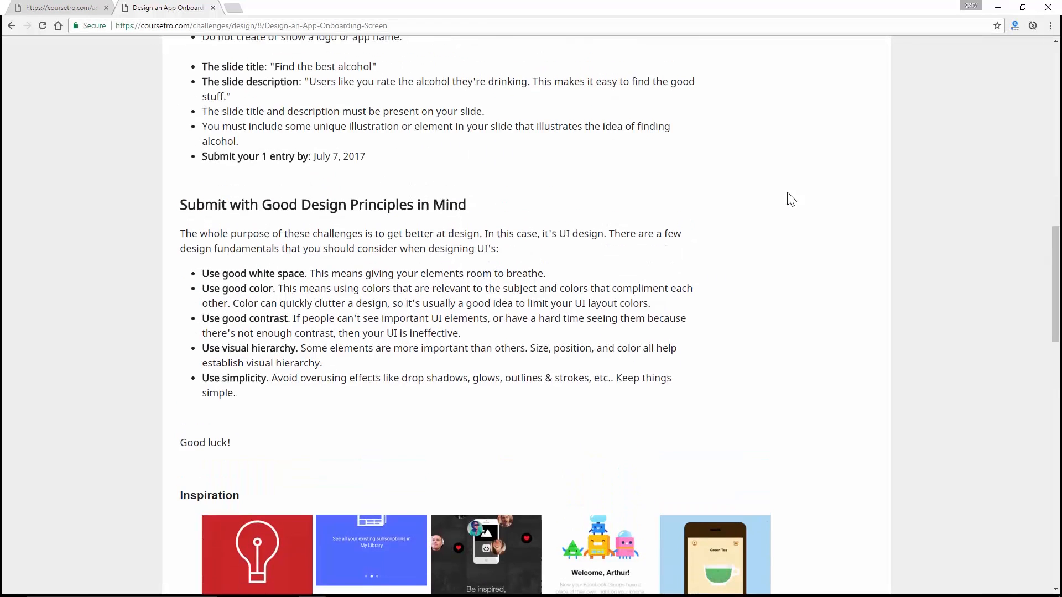
pyautogui.scroll(3)
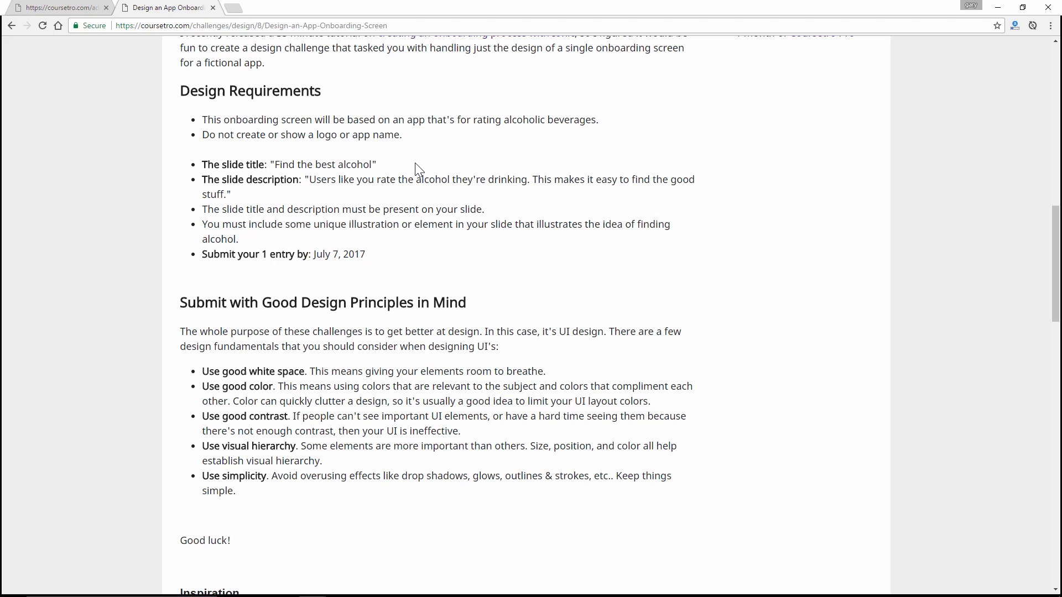
pyautogui.moveTo(427, 170)
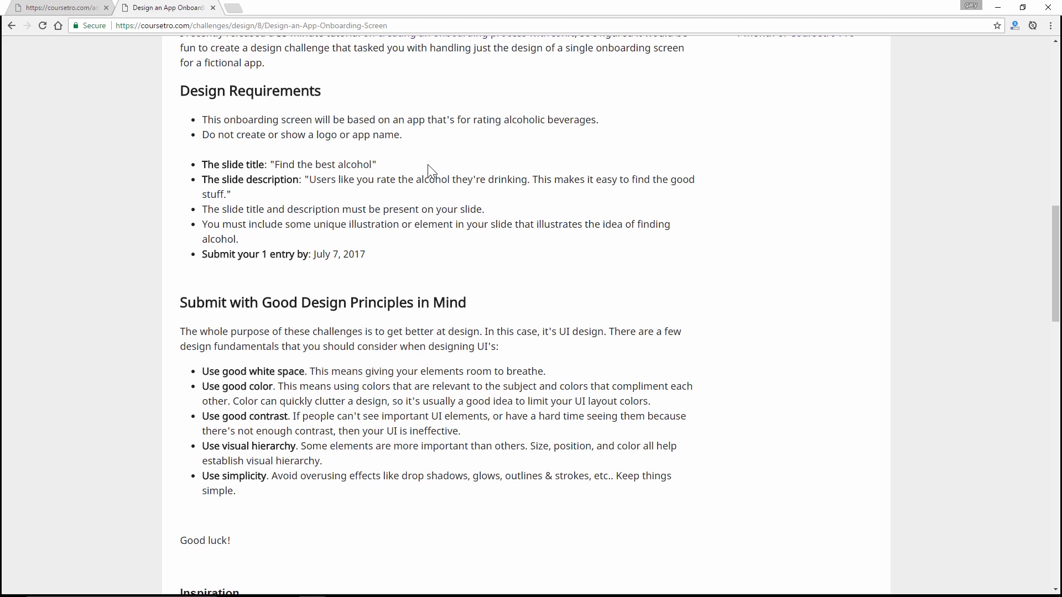
pyautogui.scroll(-3)
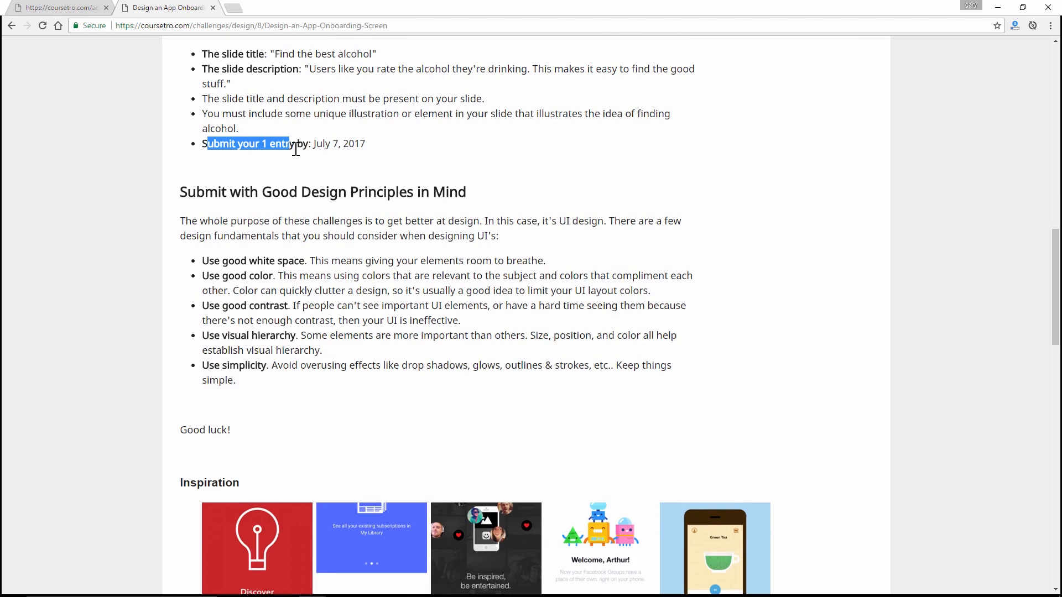
pyautogui.click(403, 163)
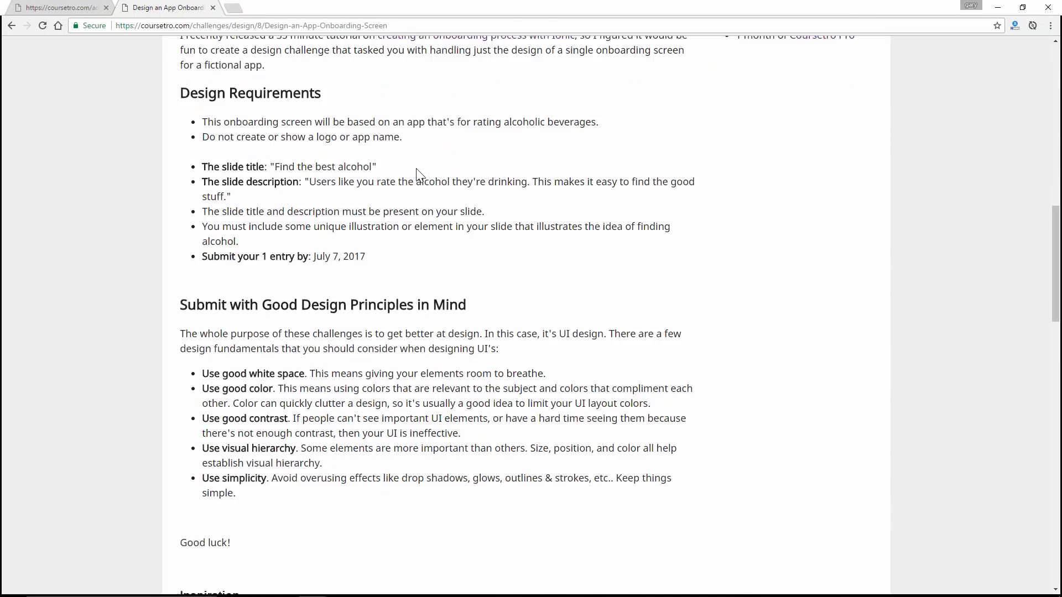
pyautogui.scroll(-3)
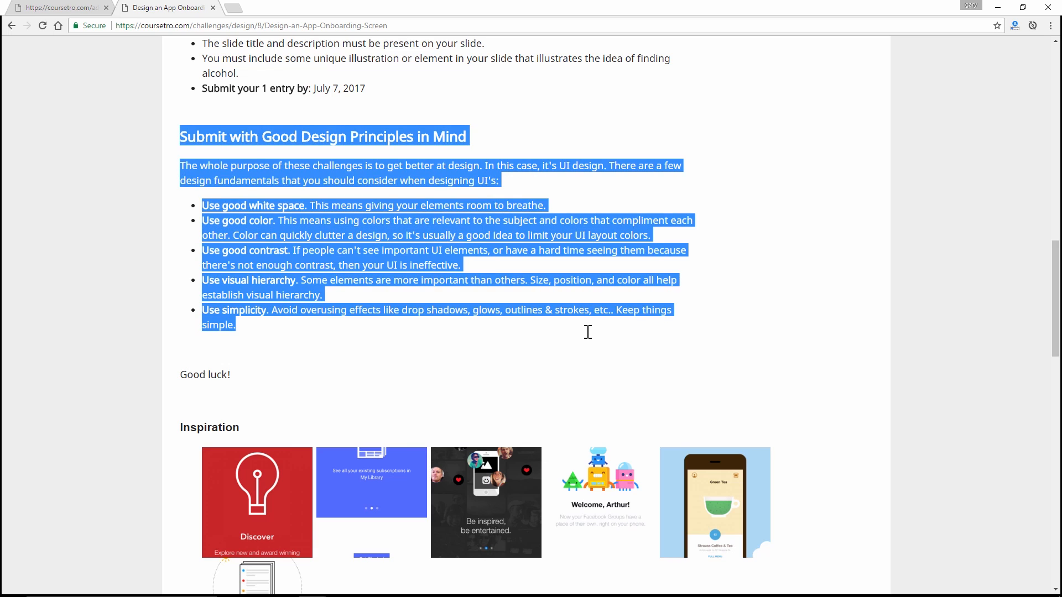
pyautogui.click(593, 337)
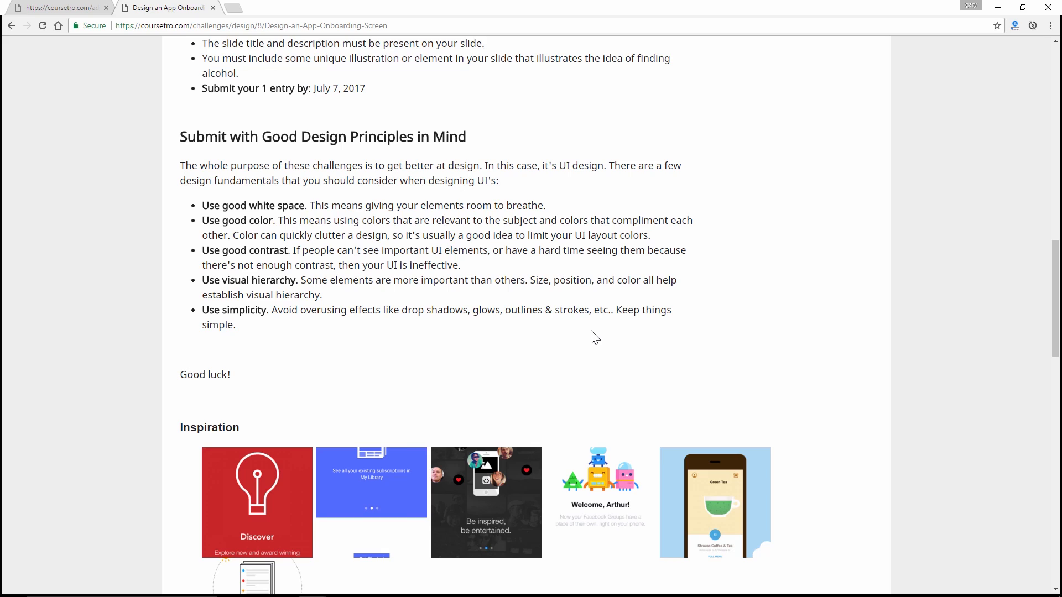
pyautogui.moveTo(611, 333)
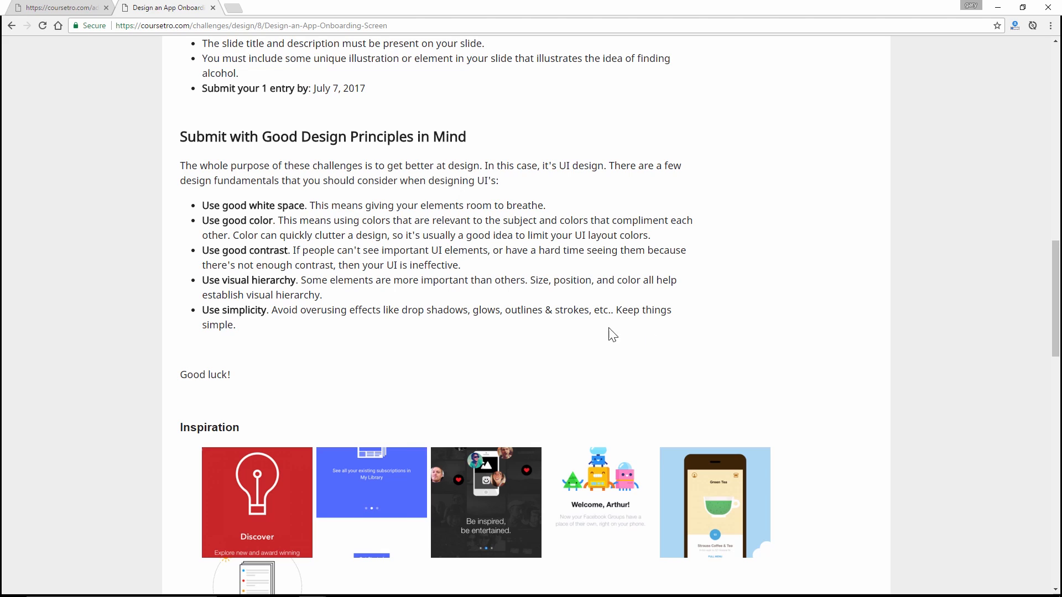
pyautogui.moveTo(732, 354)
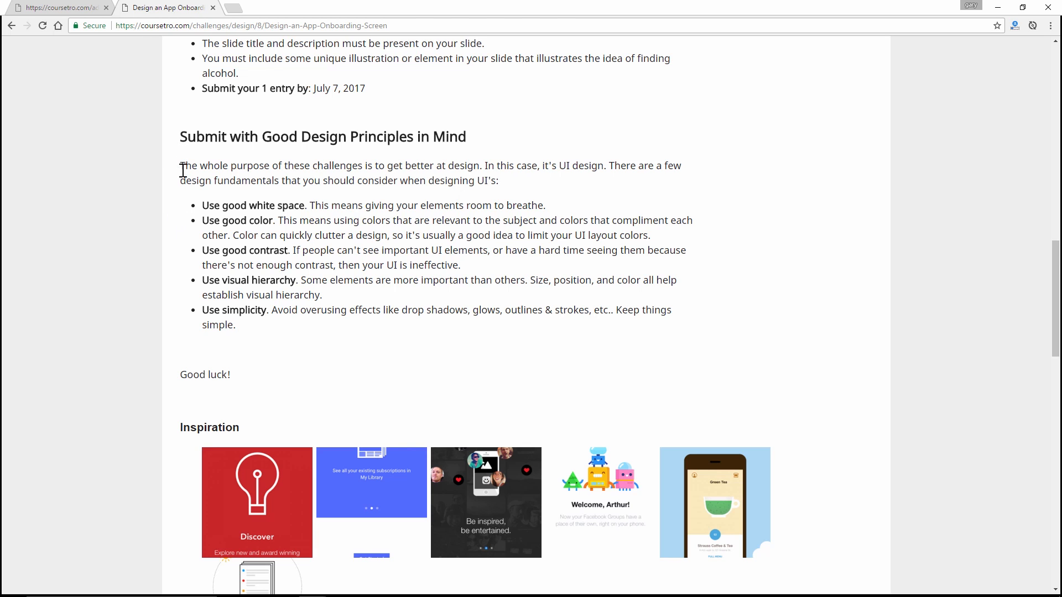
pyautogui.moveTo(180, 136); pyautogui.dragTo(561, 234)
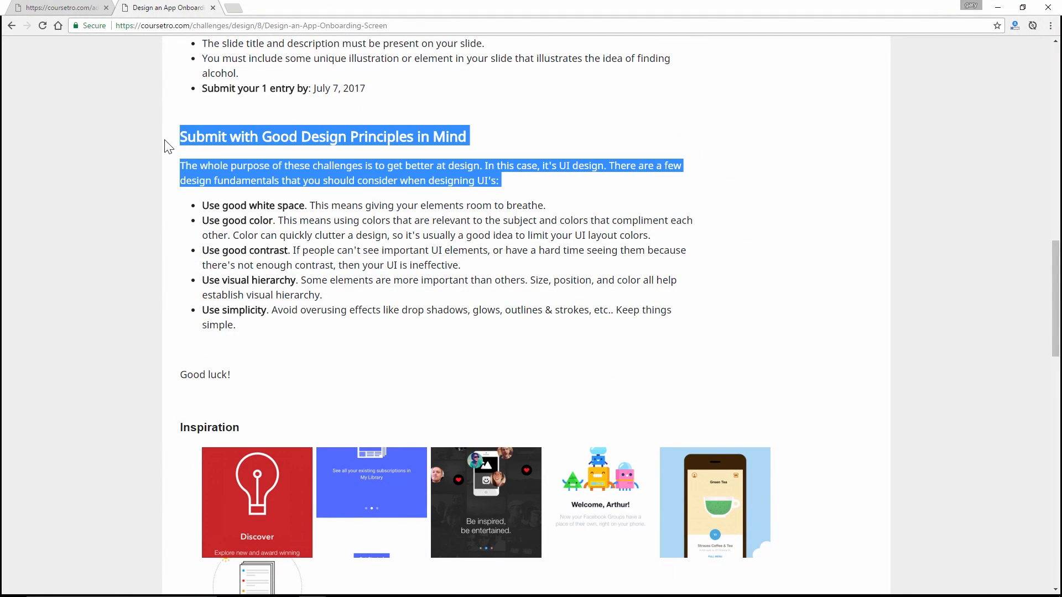
pyautogui.click(182, 136)
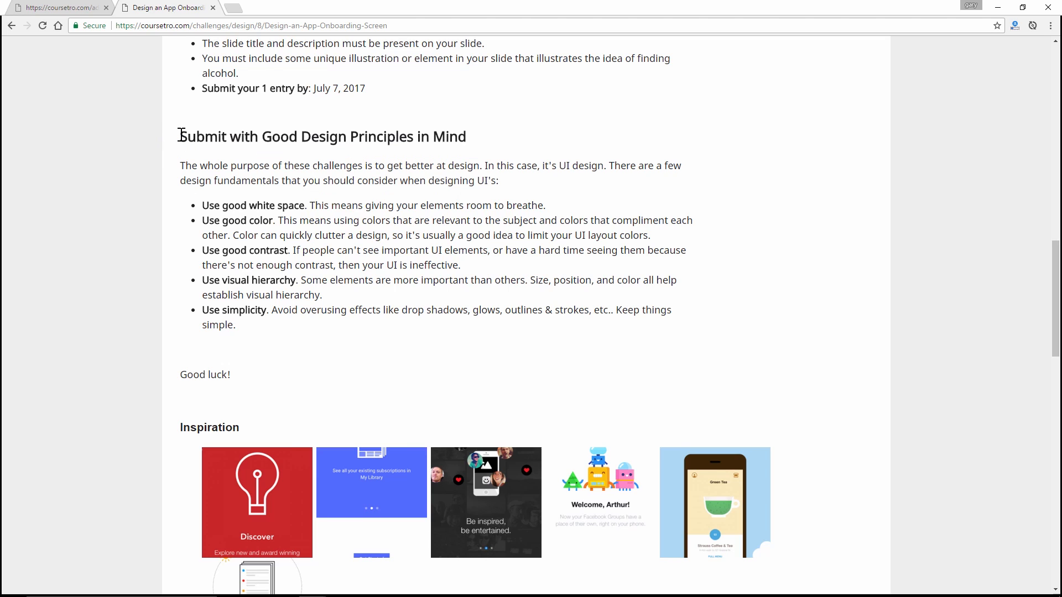
pyautogui.moveTo(171, 204)
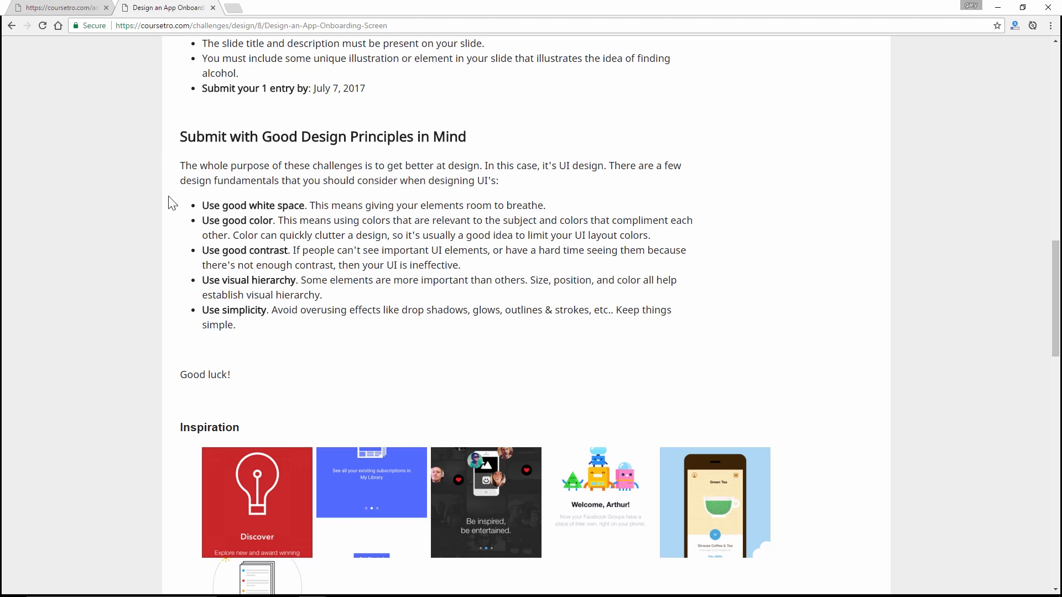
pyautogui.moveTo(188, 242)
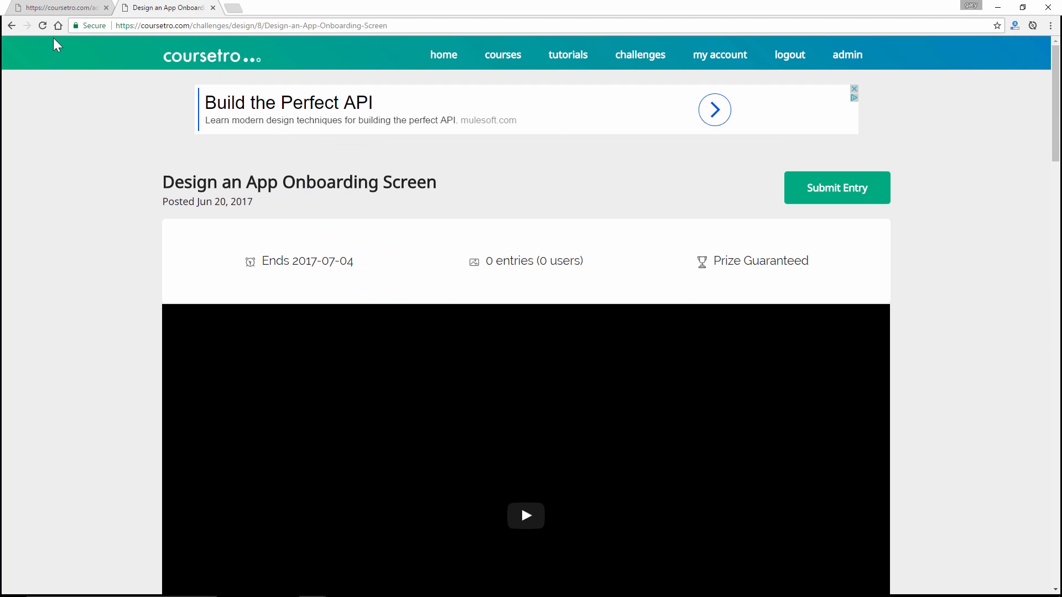
pyautogui.moveTo(42, 60)
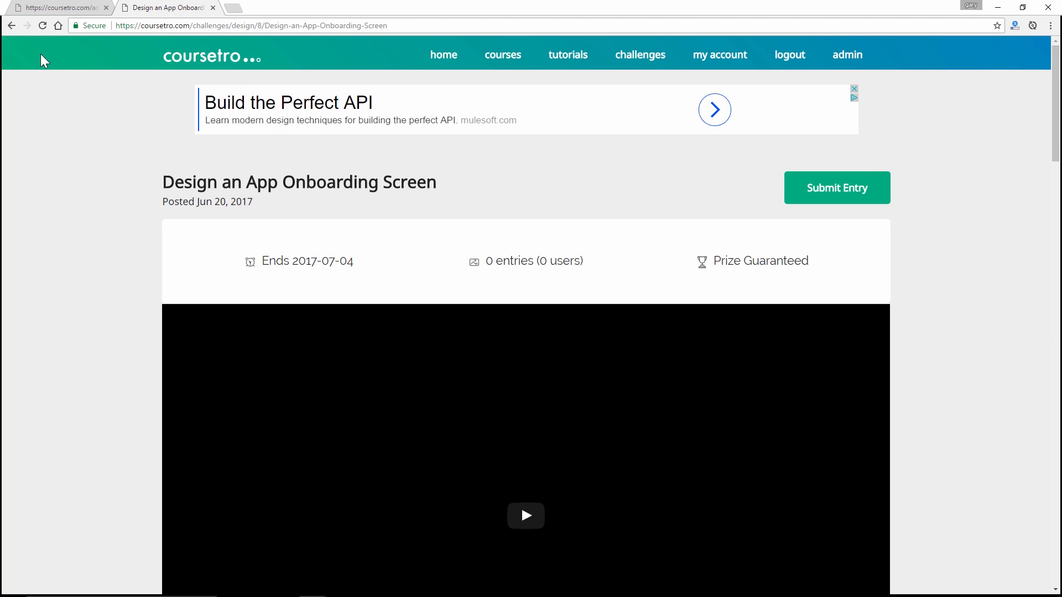
pyautogui.moveTo(970, 150)
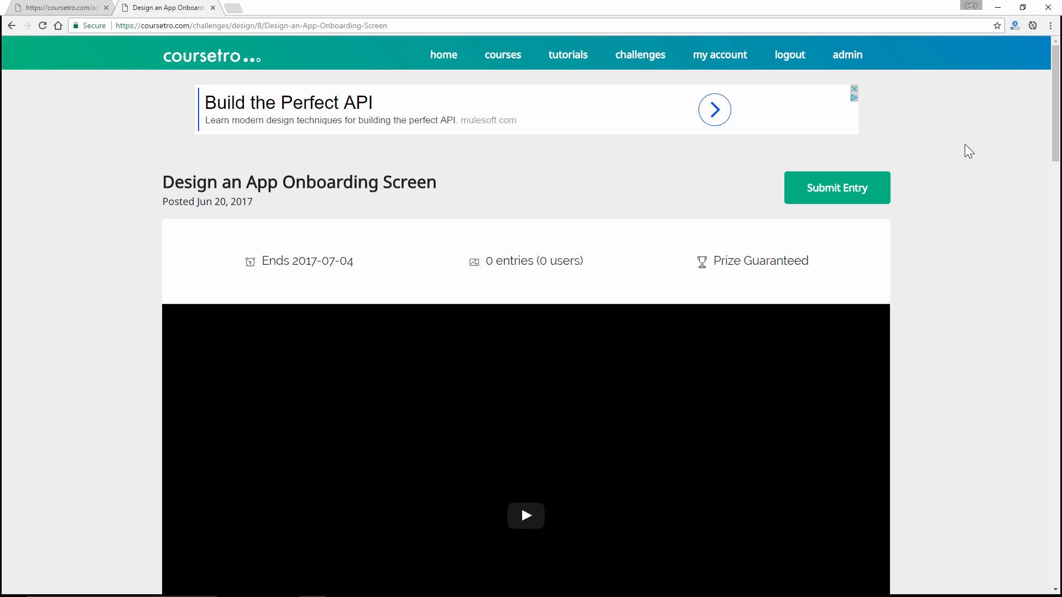
pyautogui.scroll(-3)
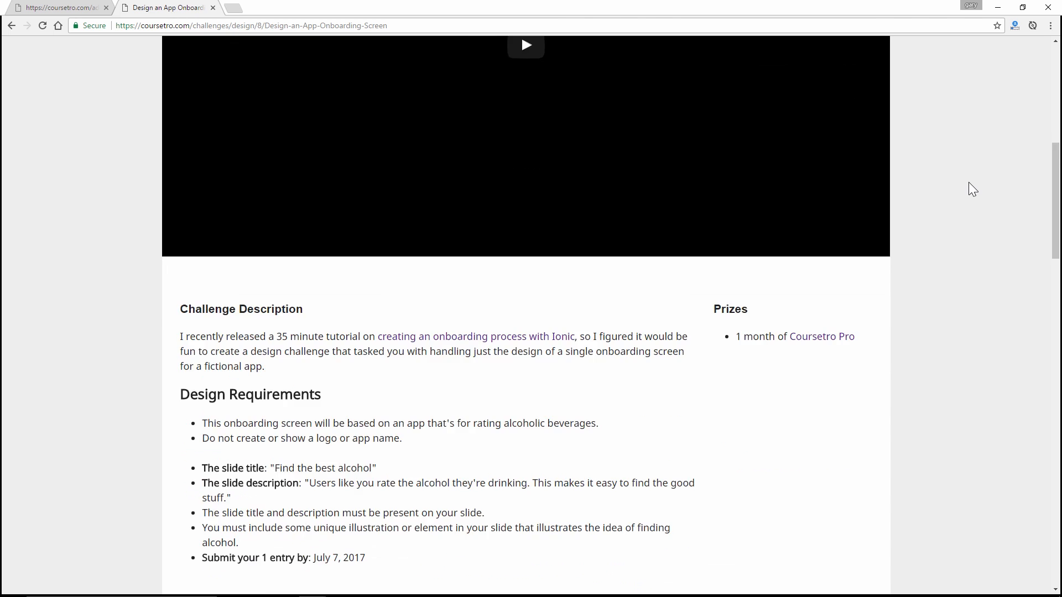
pyautogui.scroll(-3)
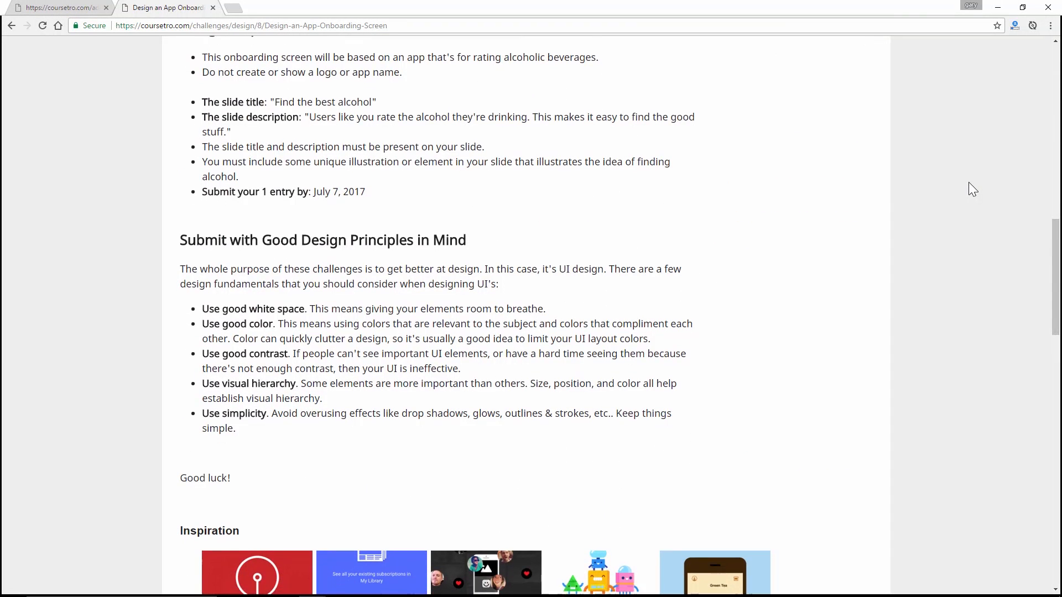
pyautogui.scroll(-3)
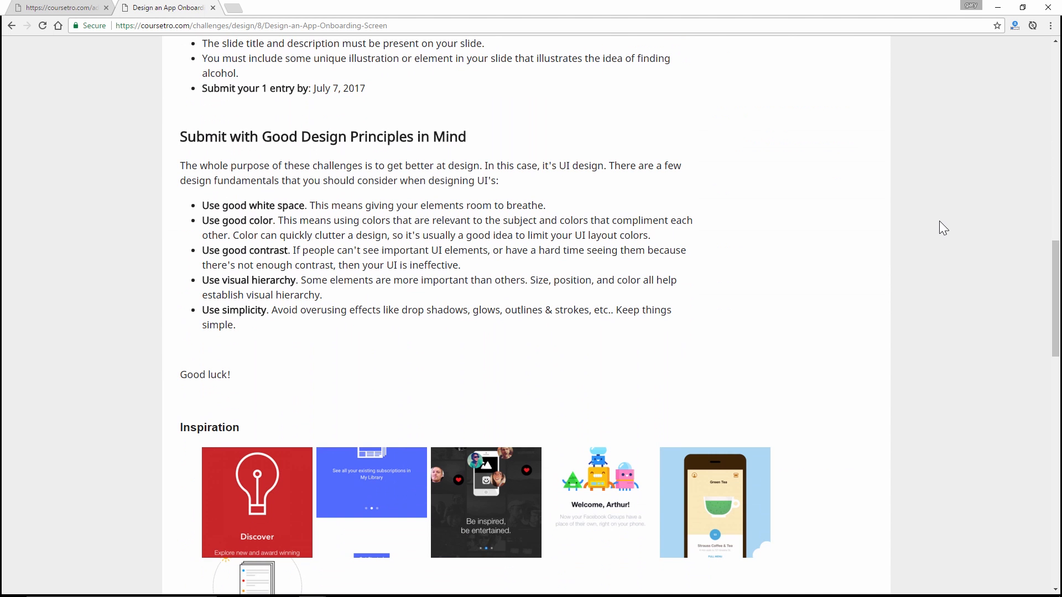
pyautogui.scroll(-3)
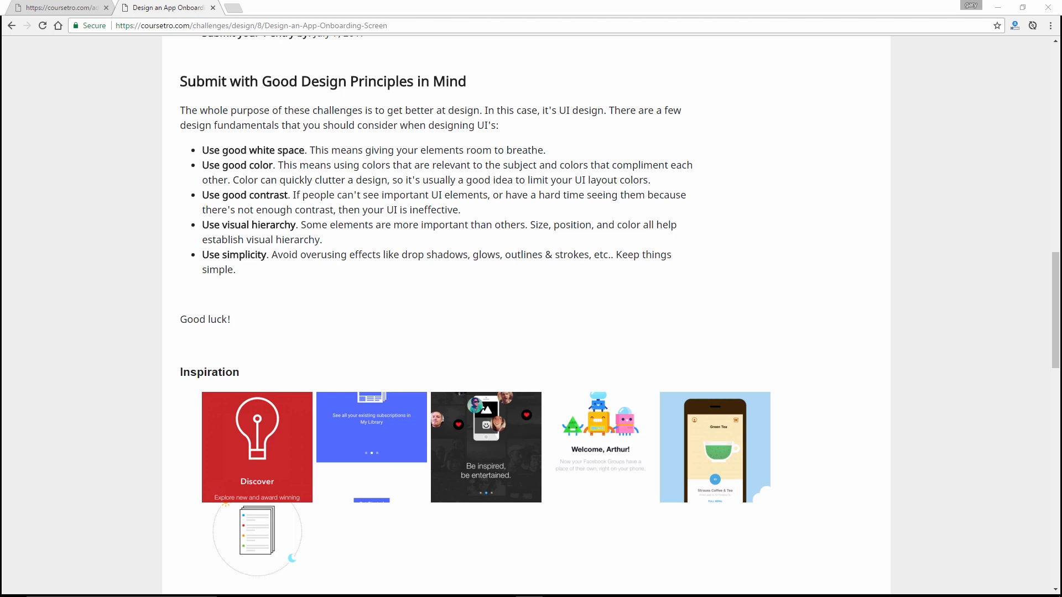
pyautogui.scroll(-3)
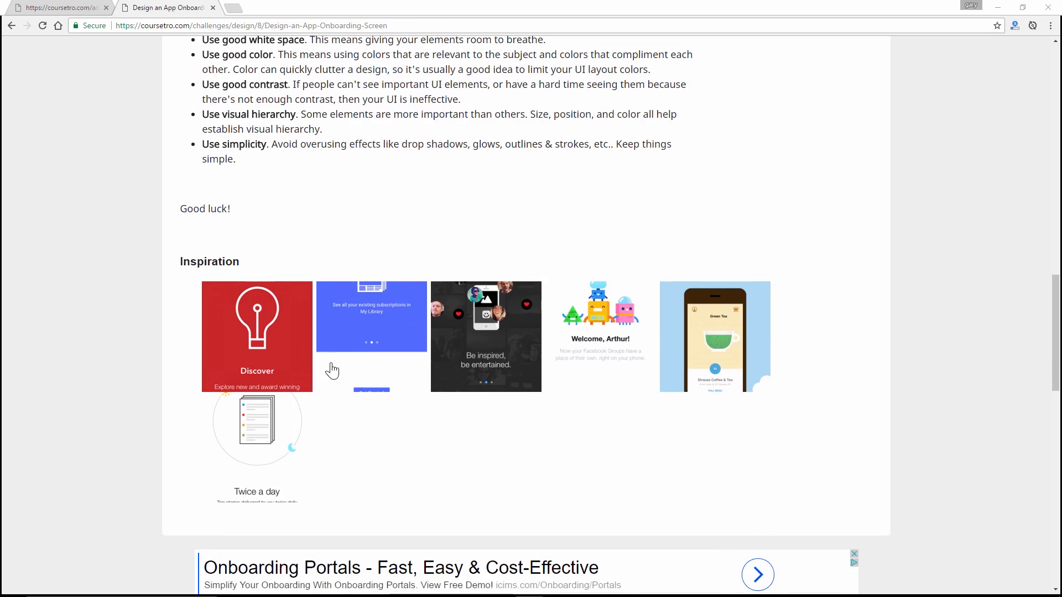
# - Enlarge the red Discover example again, then close it to return to the design principles
pyautogui.click(256, 337)
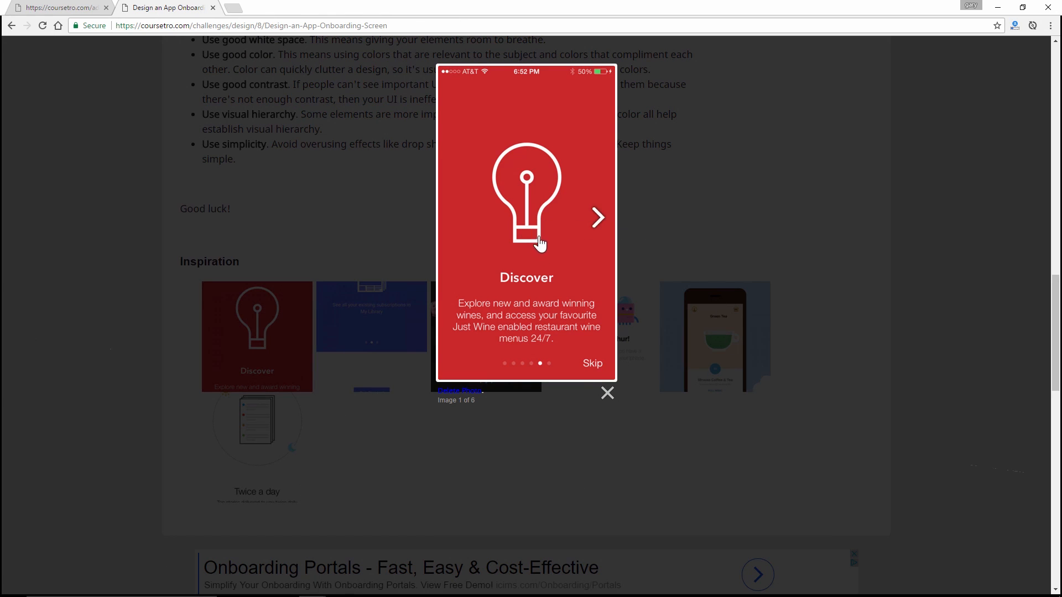
pyautogui.moveTo(510, 216)
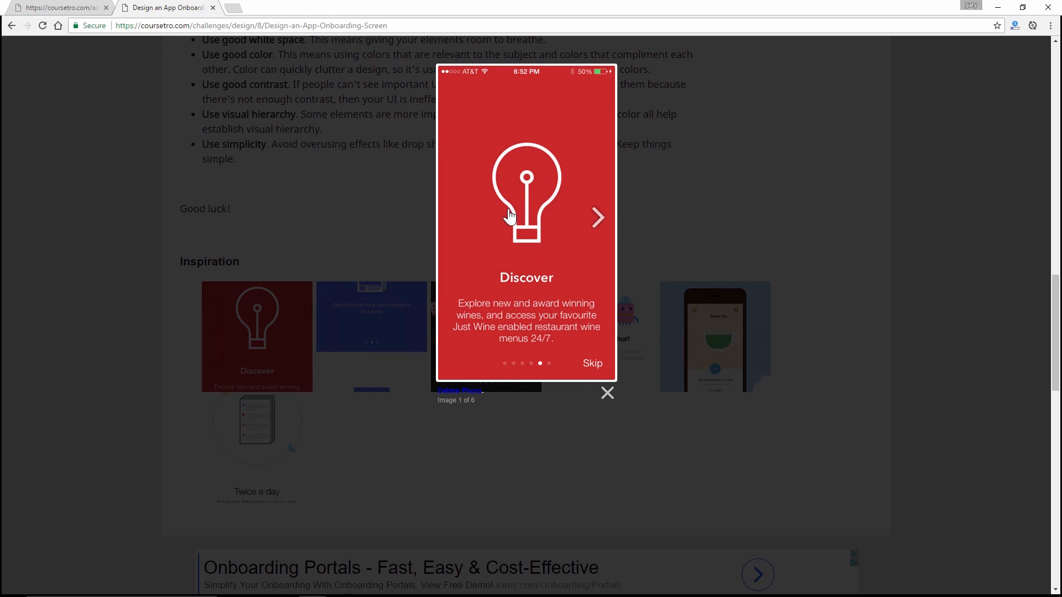
pyautogui.moveTo(517, 247)
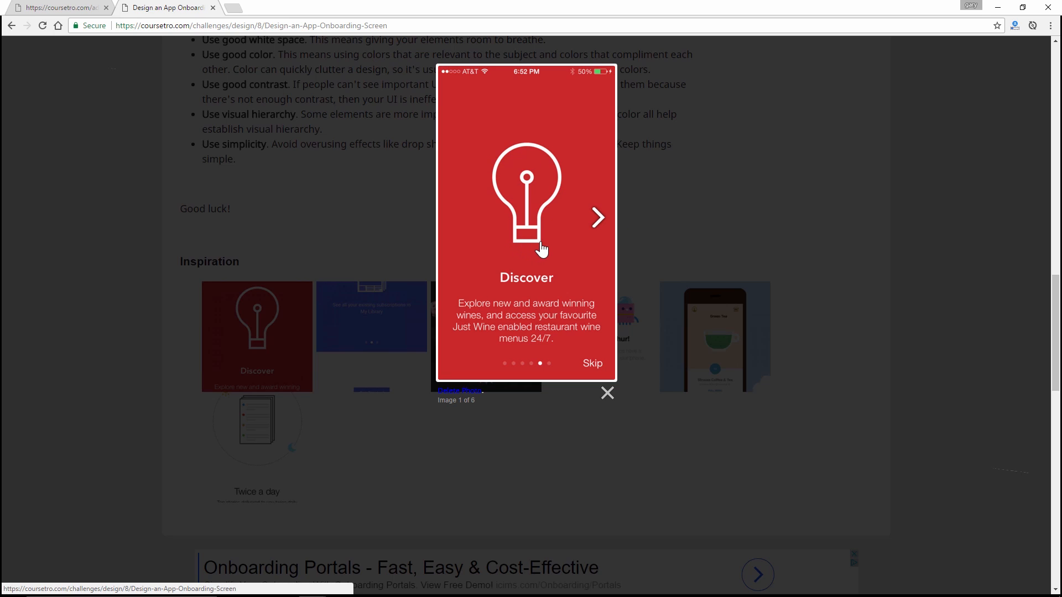
pyautogui.moveTo(539, 227)
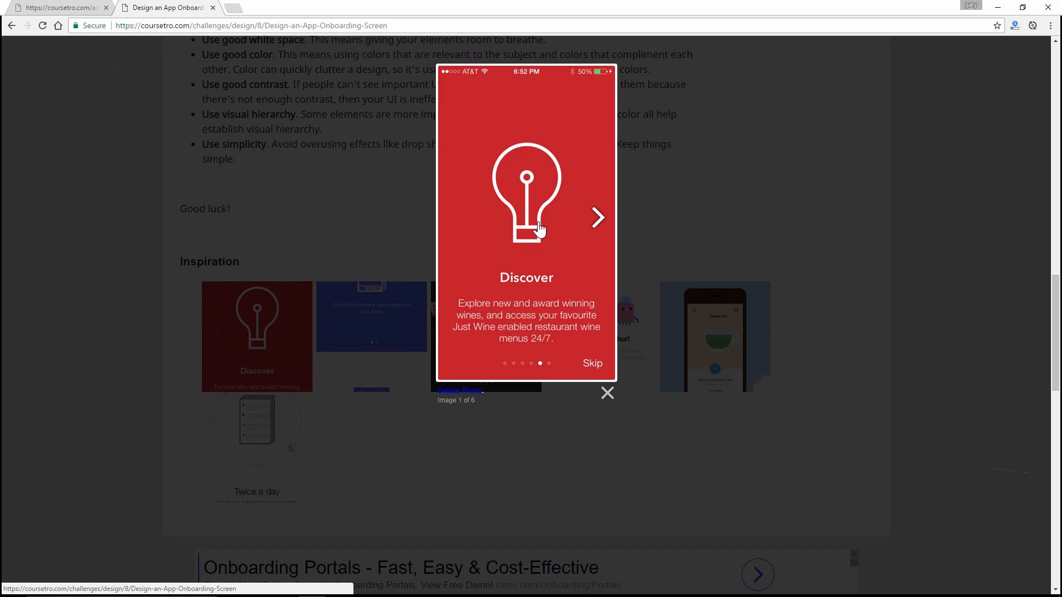
pyautogui.moveTo(506, 157)
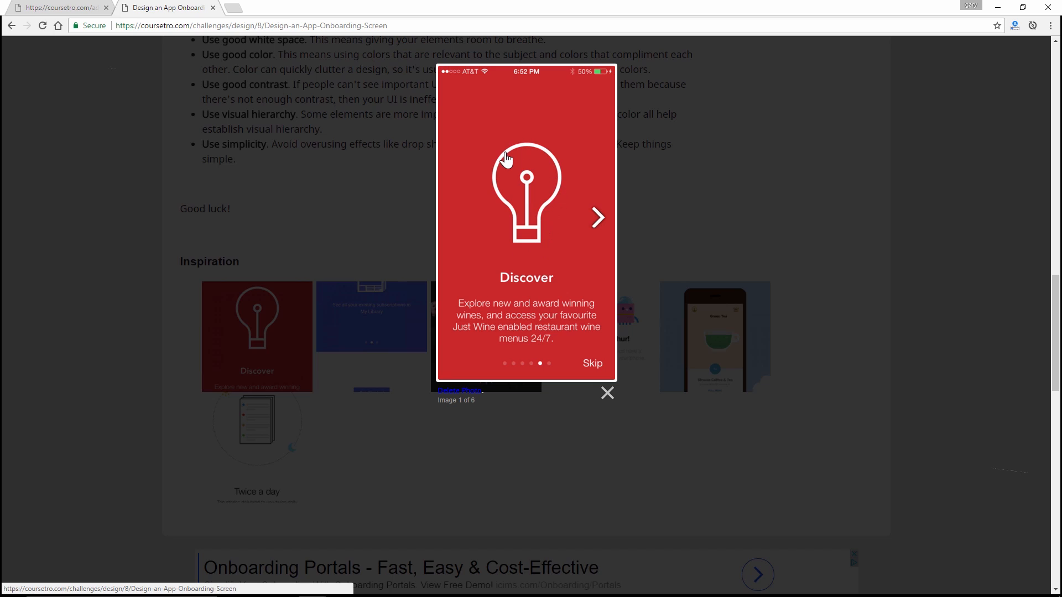
pyautogui.moveTo(544, 222)
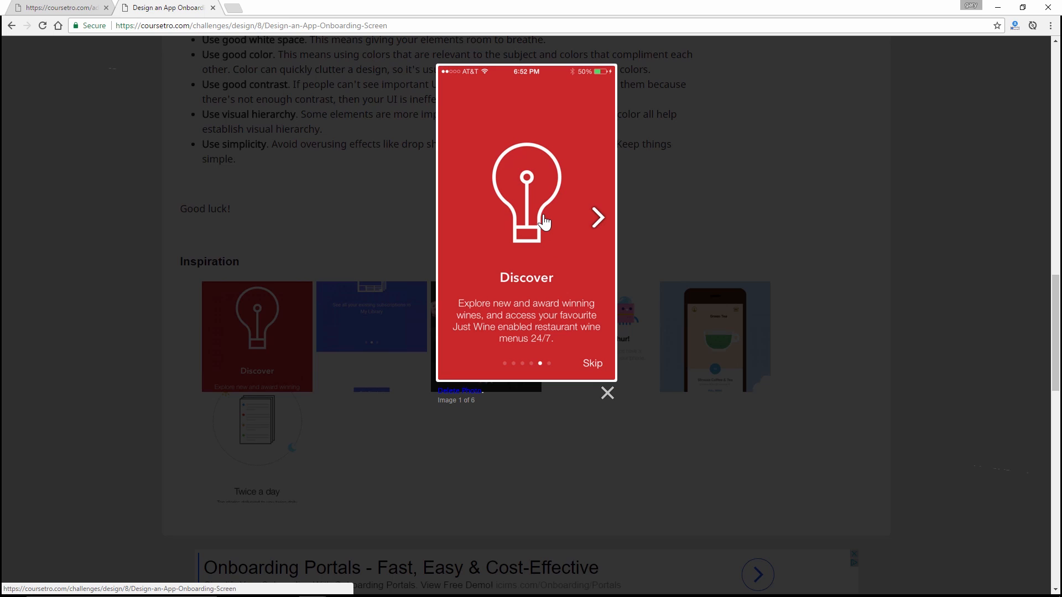
pyautogui.moveTo(523, 270)
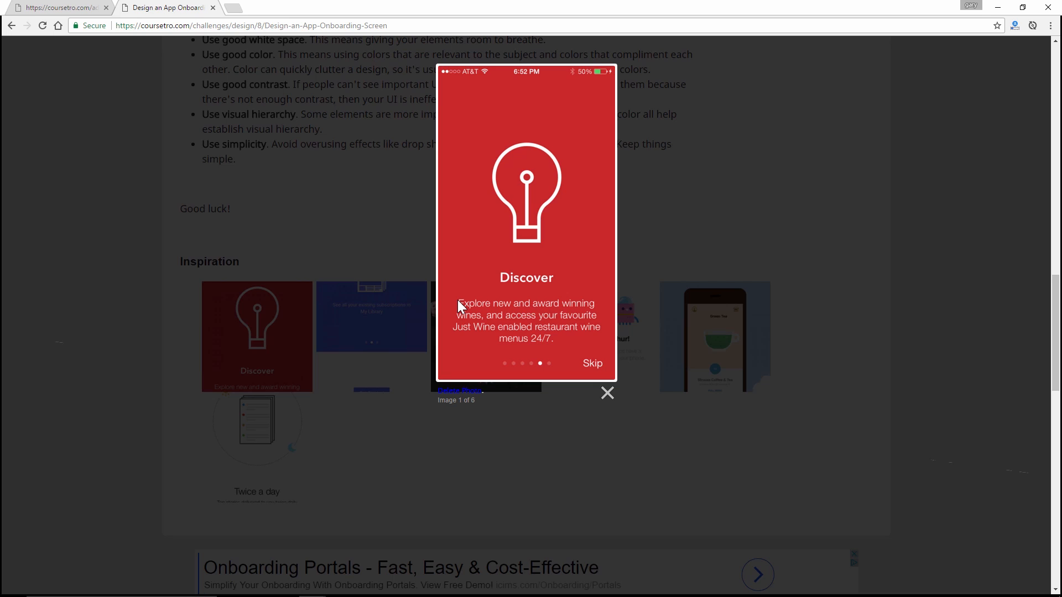
pyautogui.moveTo(450, 312)
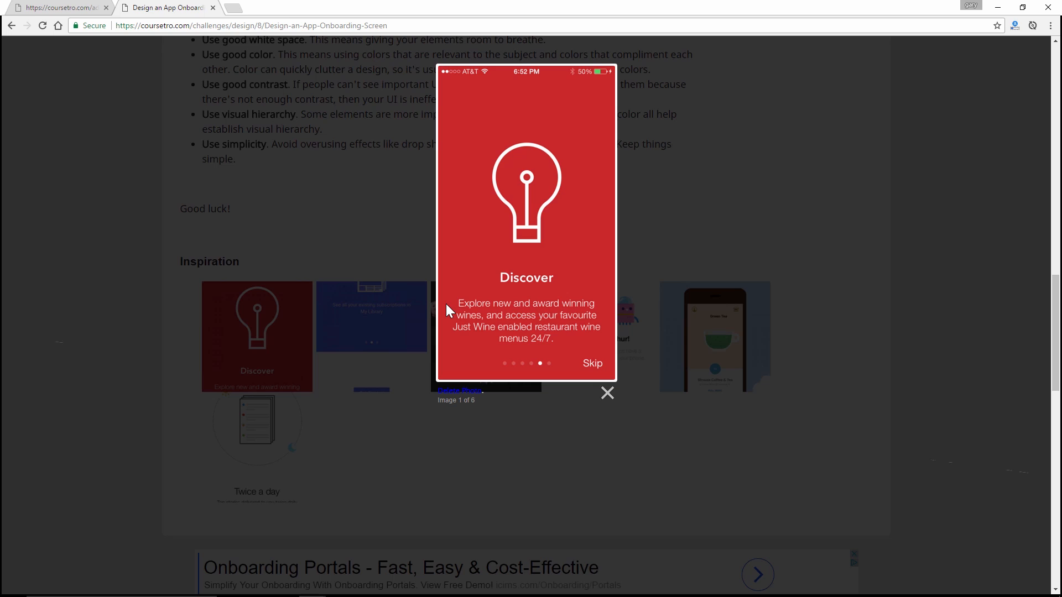
pyautogui.moveTo(458, 308)
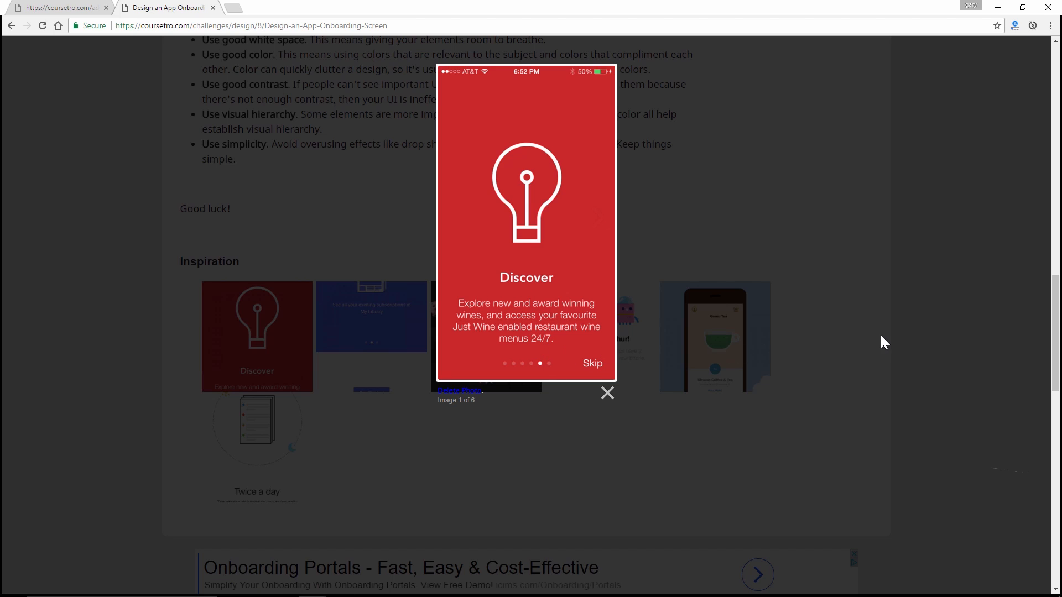
pyautogui.moveTo(531, 213)
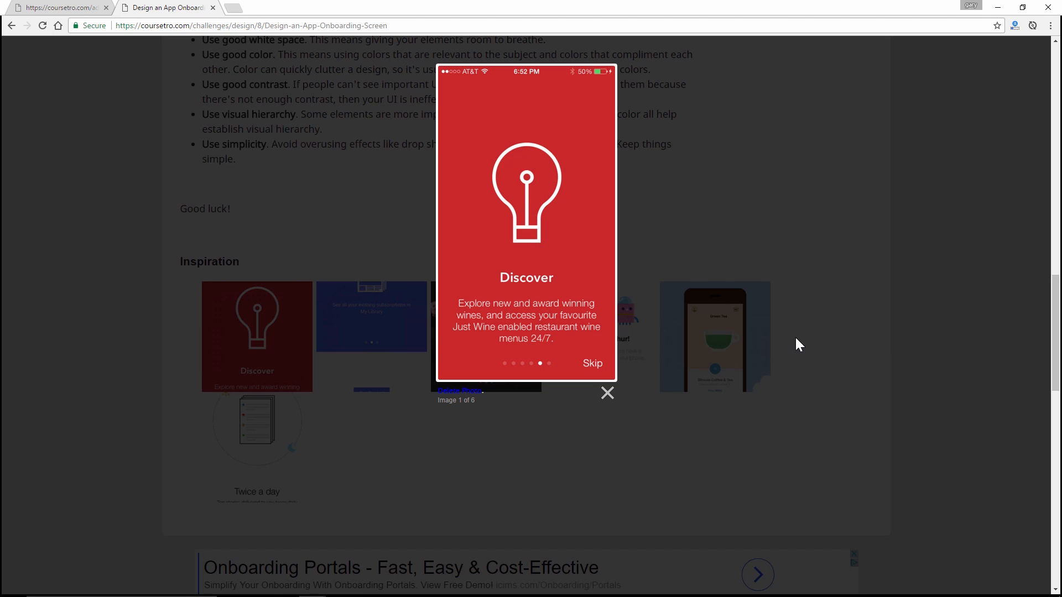
pyautogui.click(606, 393)
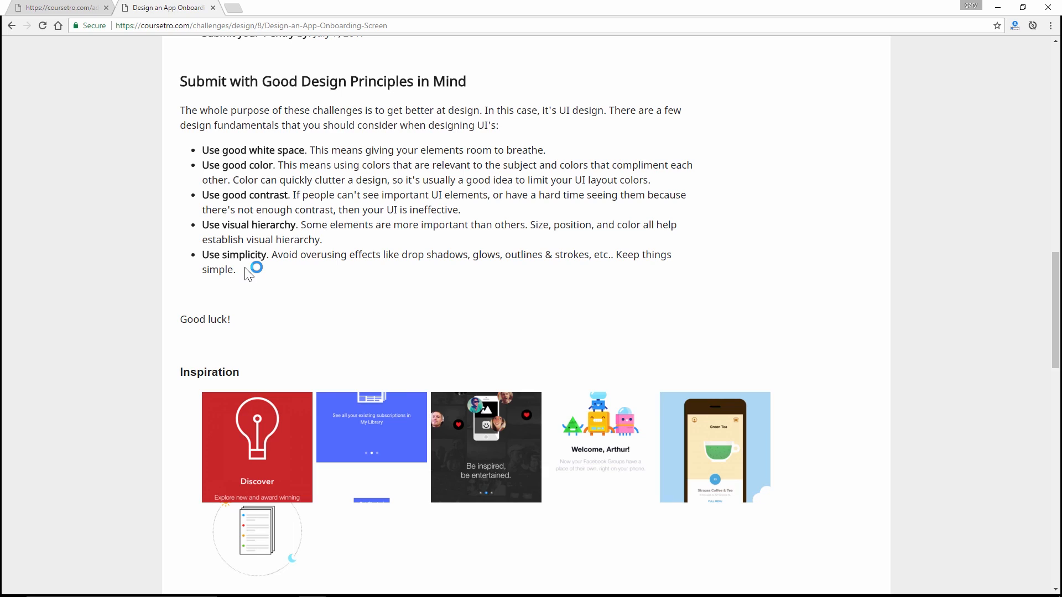
pyautogui.moveTo(351, 291)
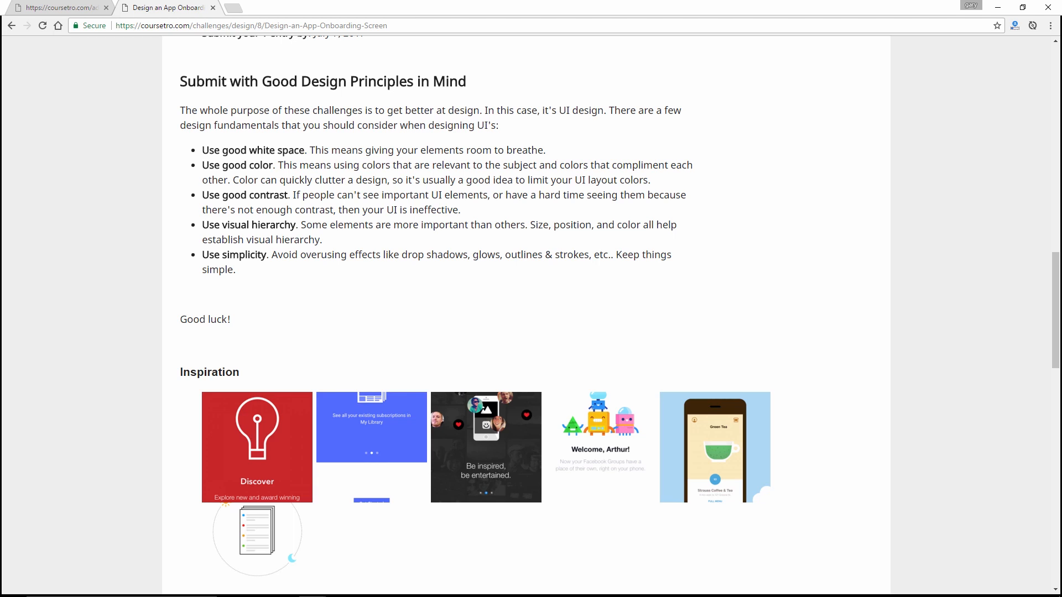
pyautogui.click(372, 427)
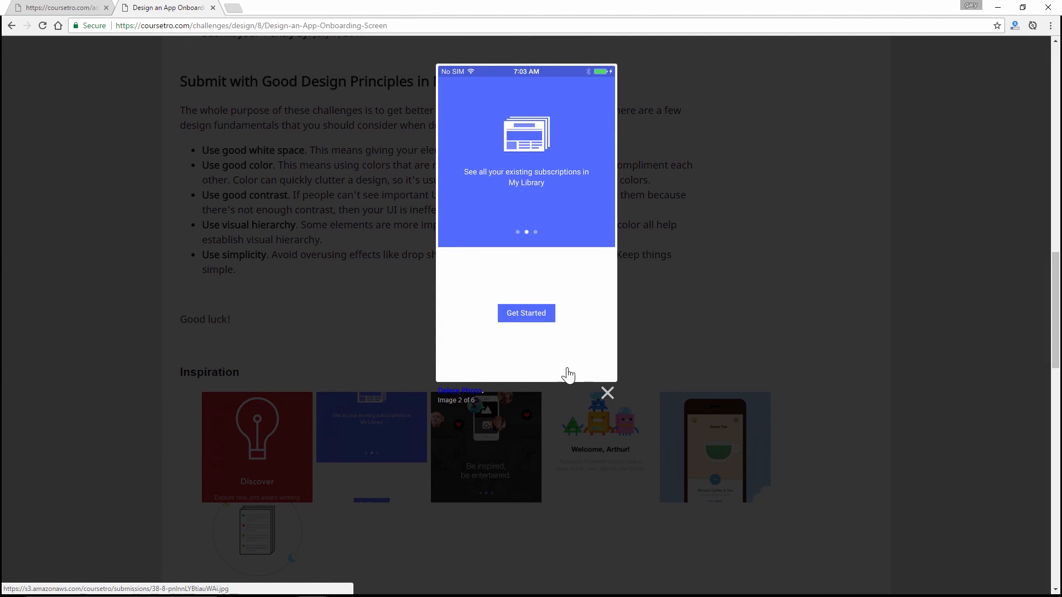
pyautogui.moveTo(702, 320)
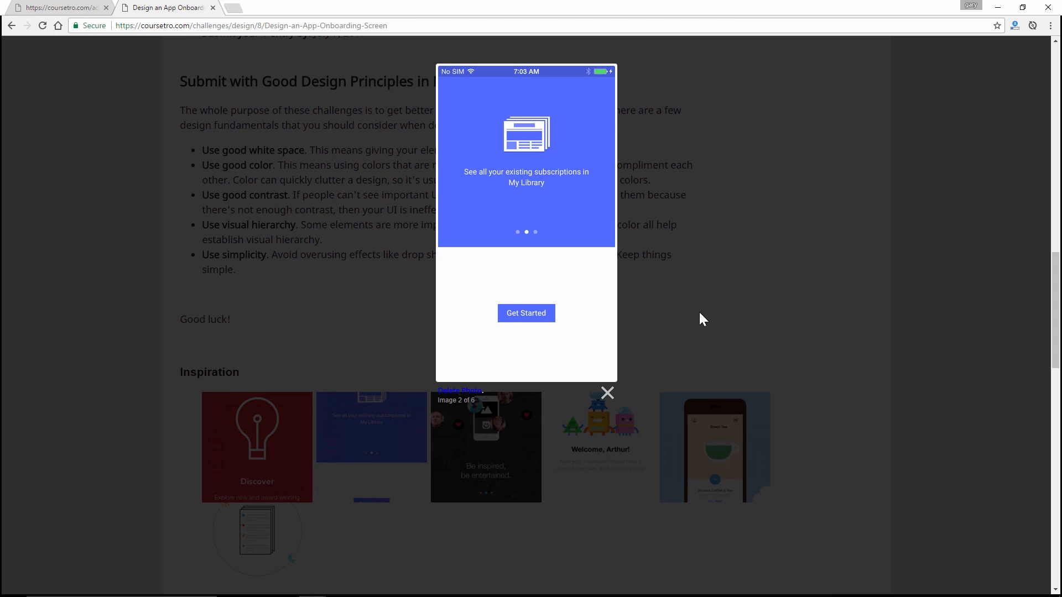
pyautogui.moveTo(708, 313)
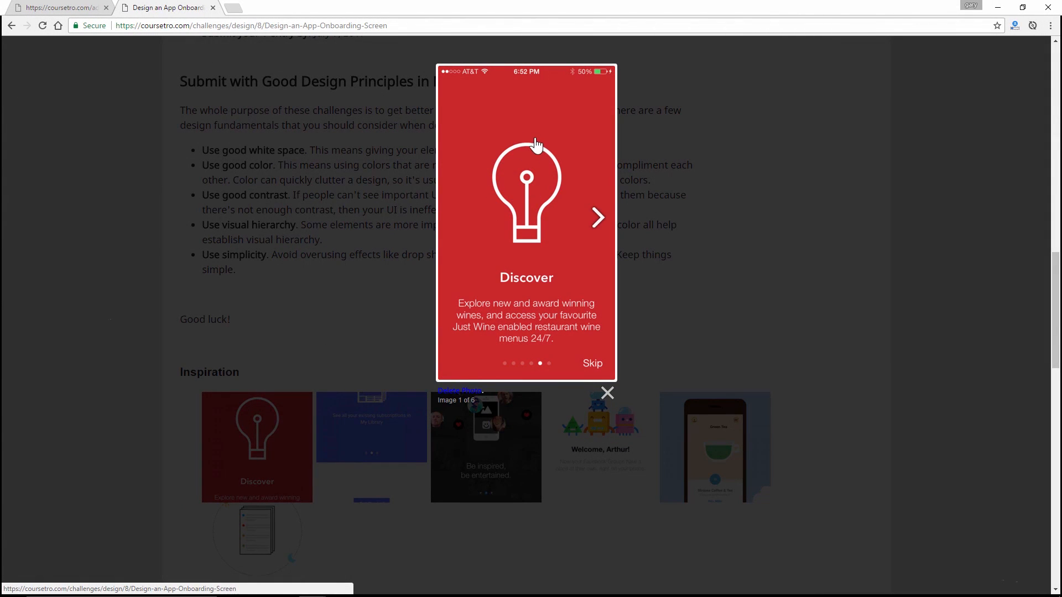
pyautogui.click(607, 393)
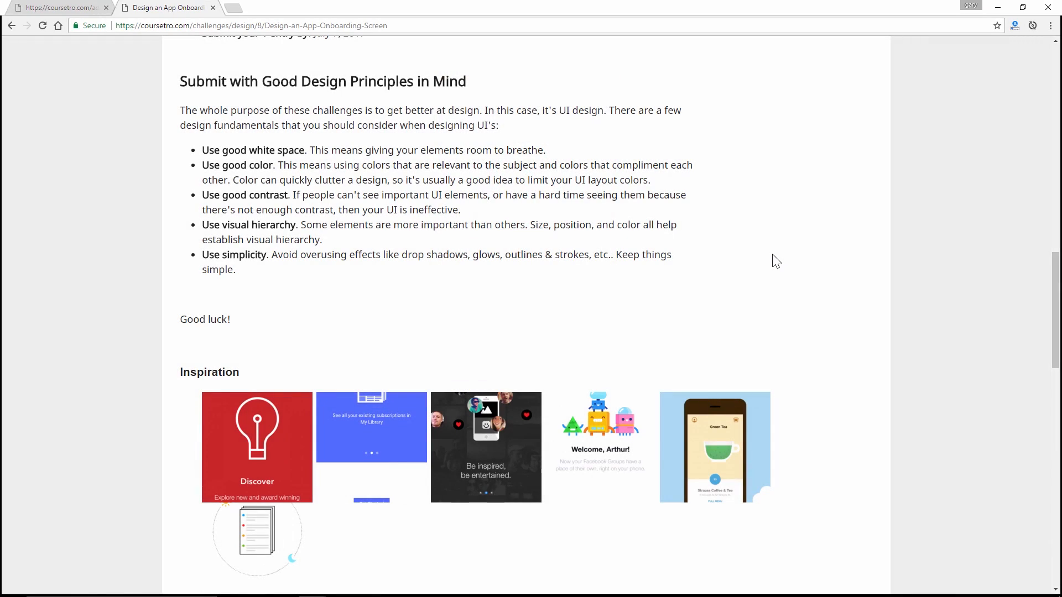
pyautogui.click(257, 447)
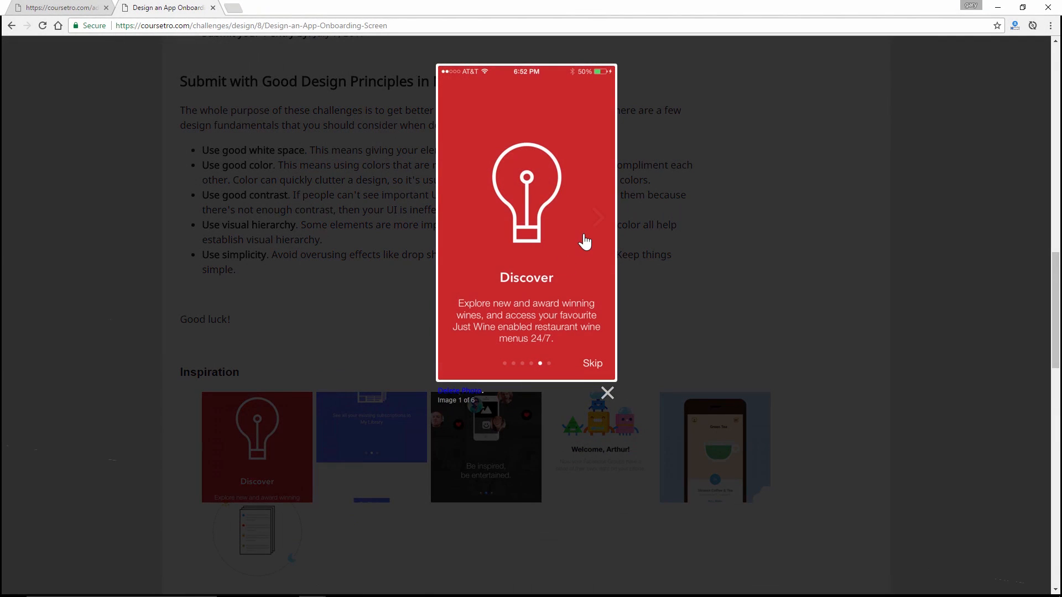
pyautogui.moveTo(865, 303)
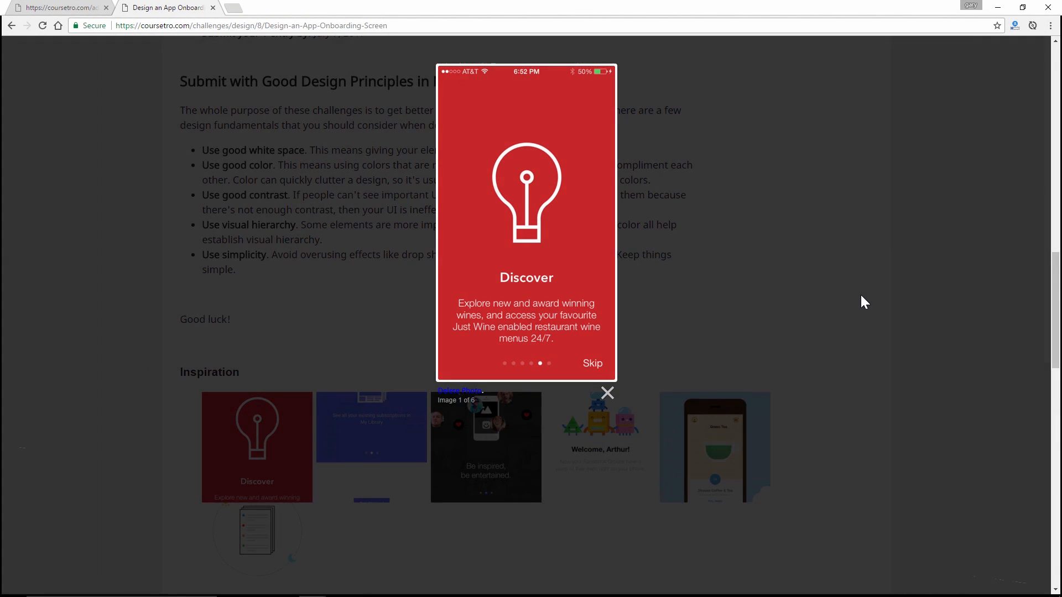
pyautogui.click(607, 393)
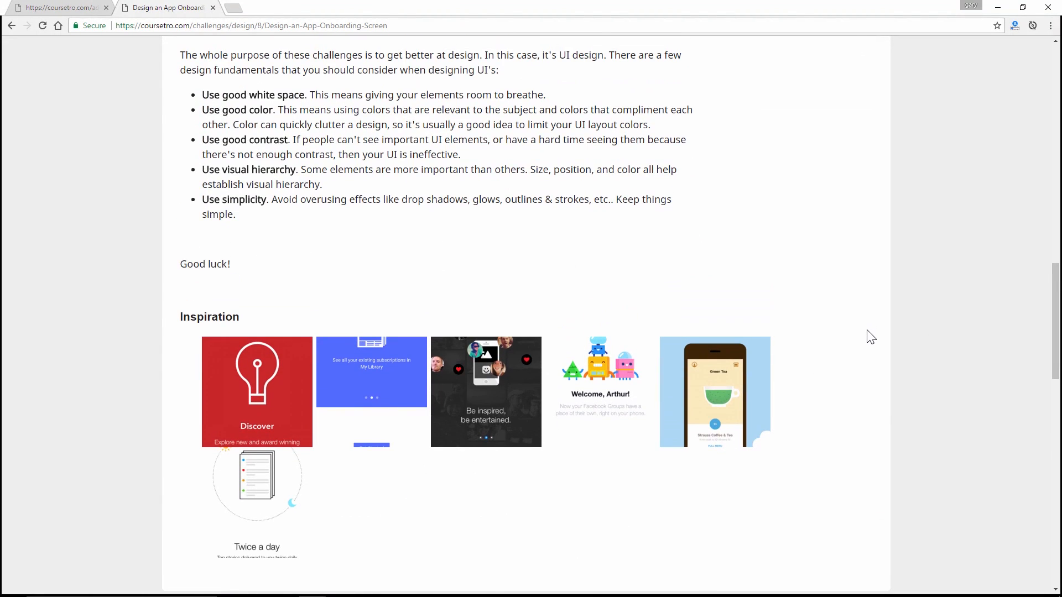
pyautogui.moveTo(883, 324)
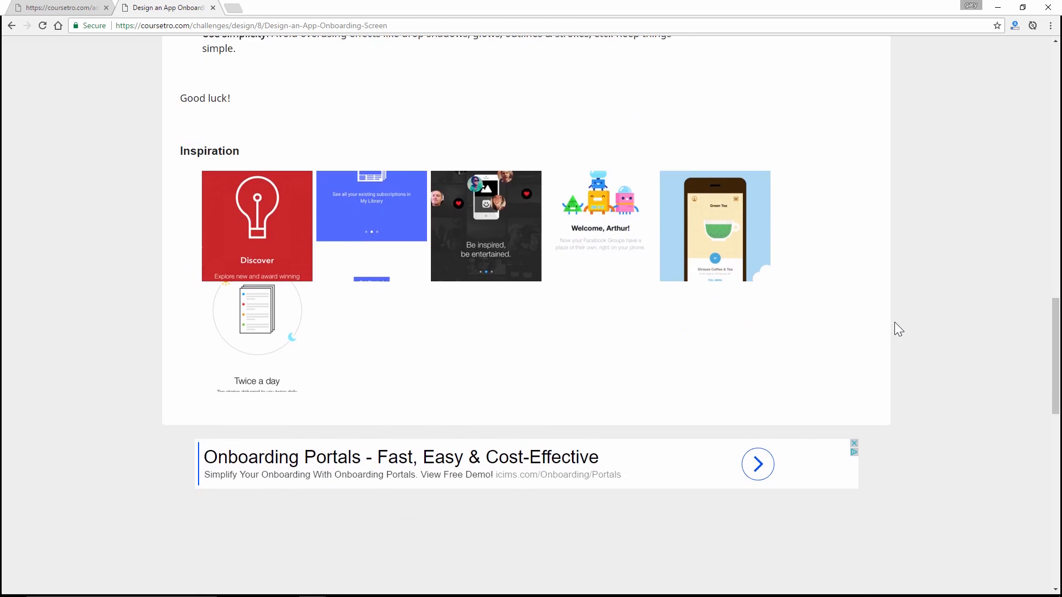
# - Scroll down past the challenge's submission form area
pyautogui.scroll(-3)
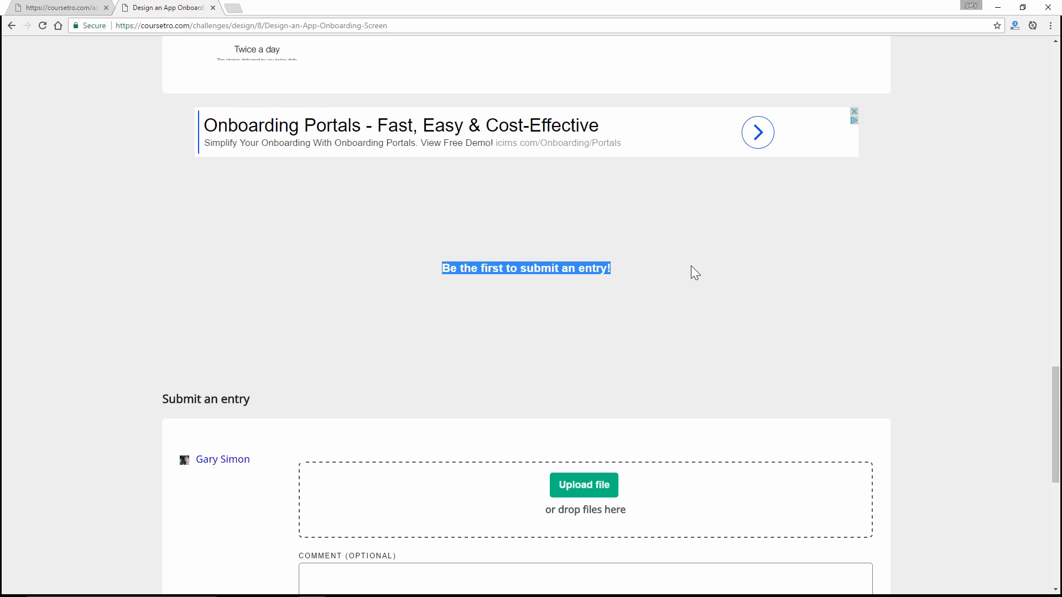
pyautogui.scroll(-3)
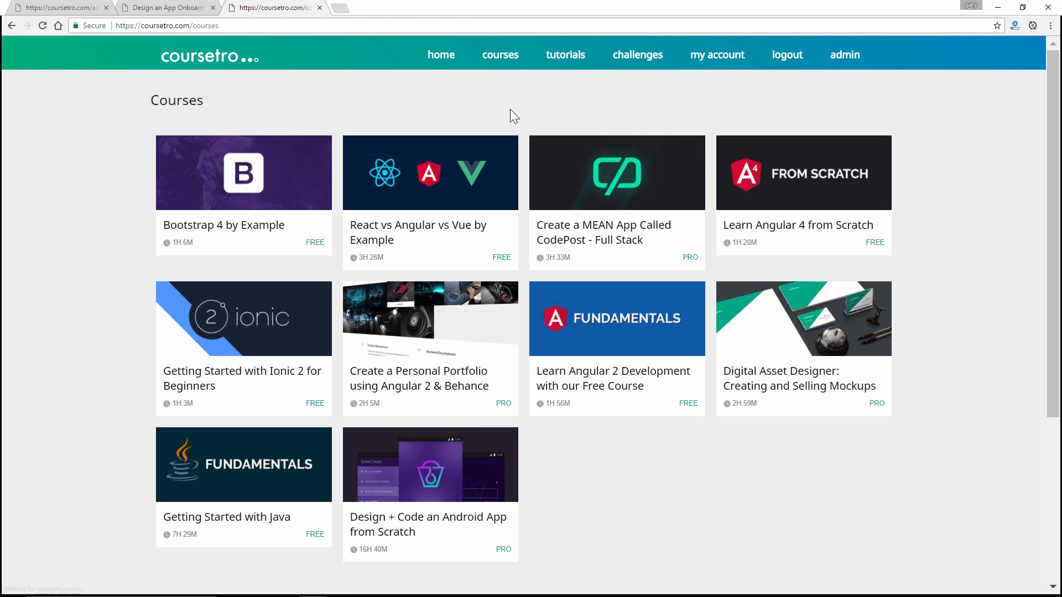
# - Go to the Design Challenges page via 'challenges' in the top navigation
pyautogui.scroll(-3)
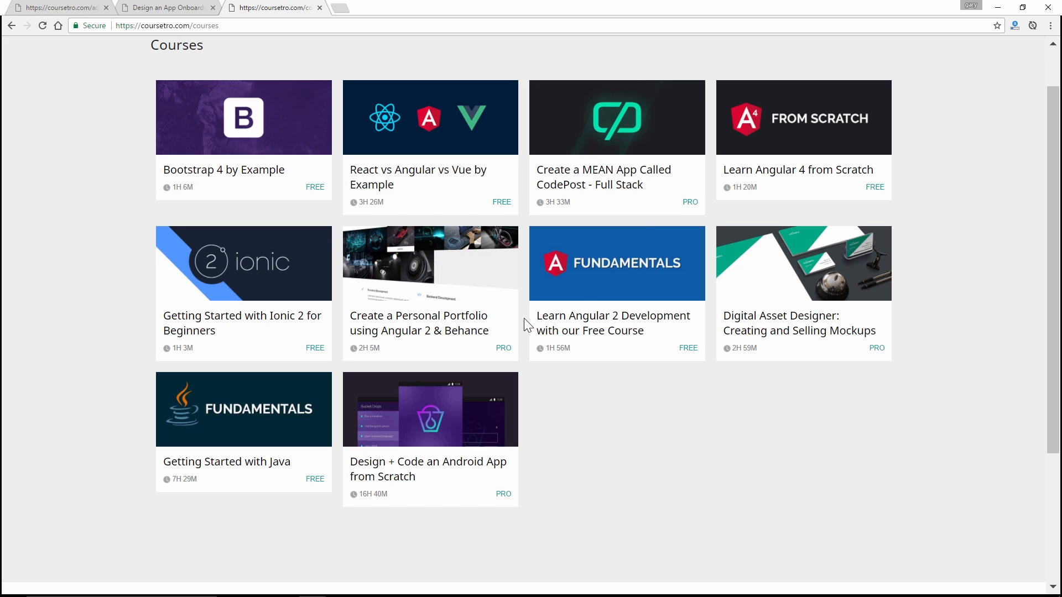
pyautogui.moveTo(507, 348)
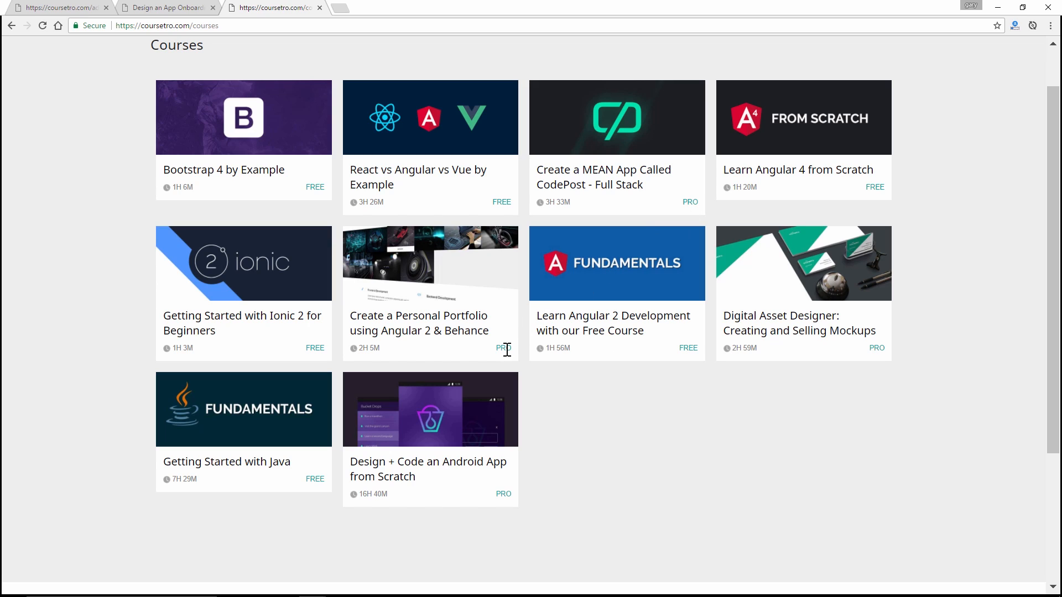
pyautogui.moveTo(531, 360)
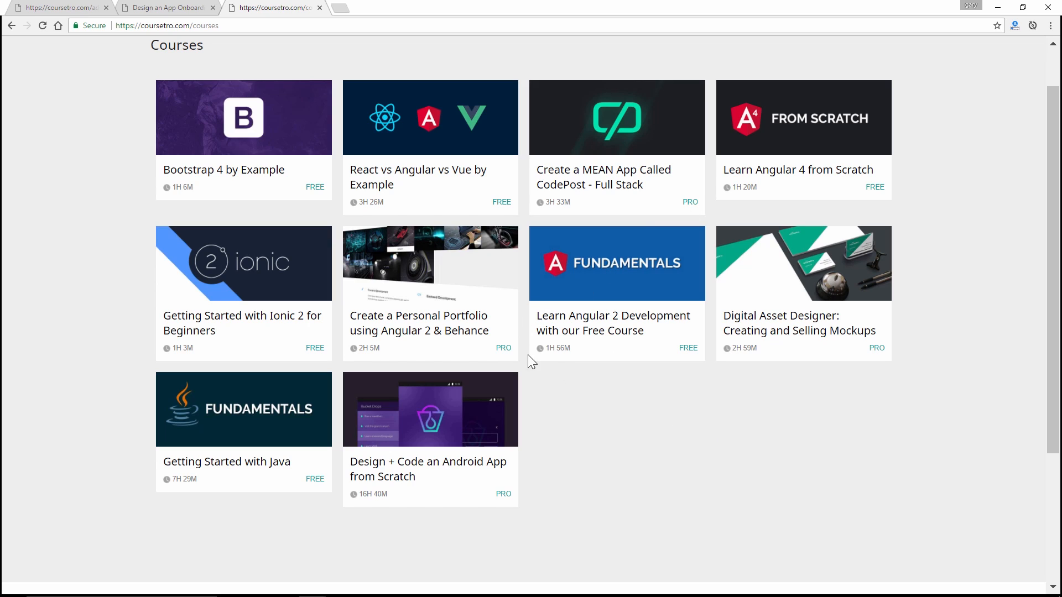
pyautogui.moveTo(101, 159)
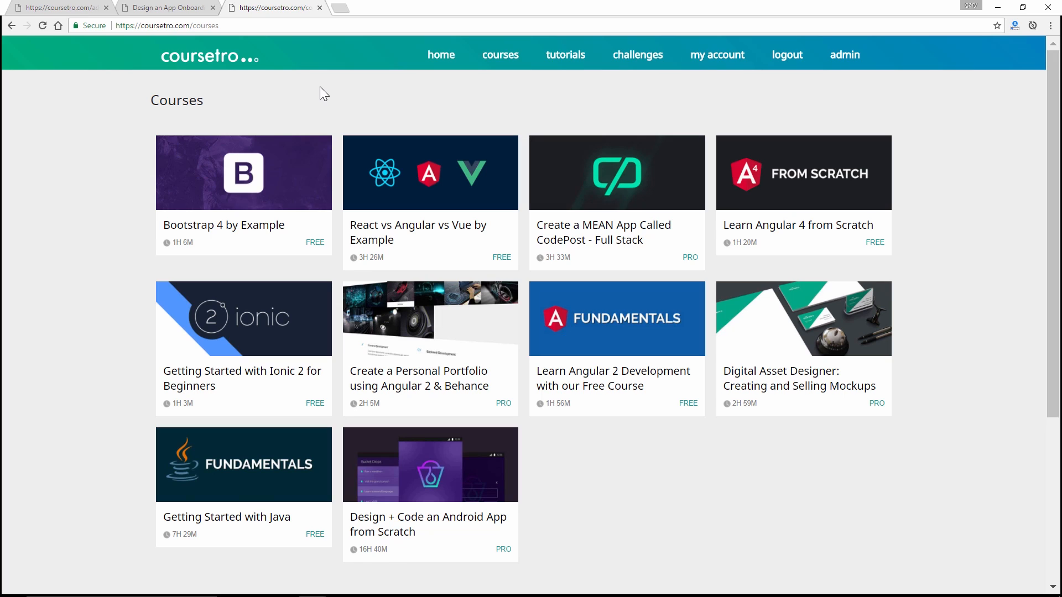
pyautogui.click(638, 56)
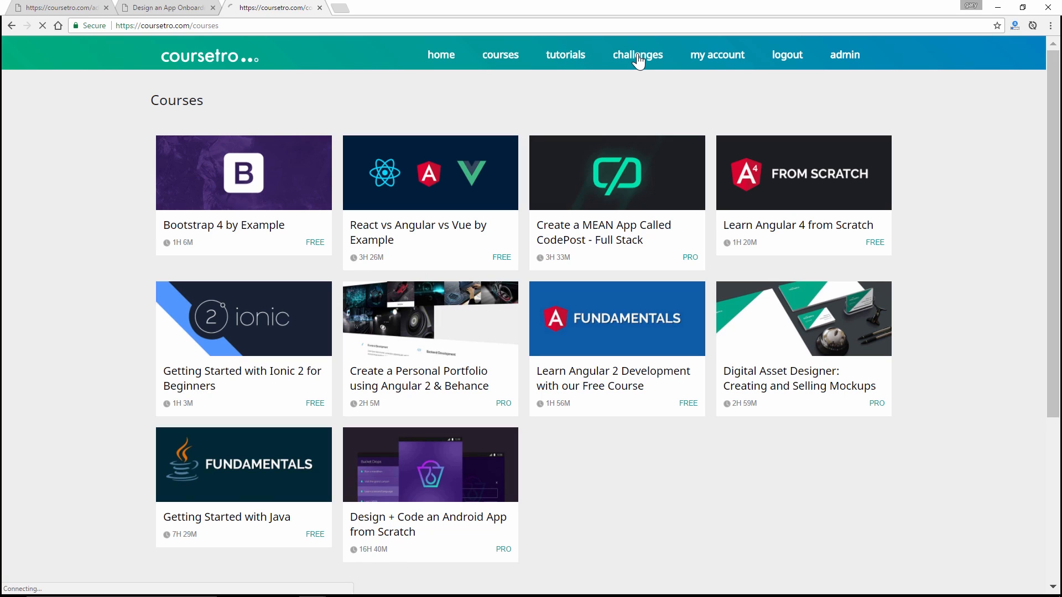
pyautogui.click(638, 55)
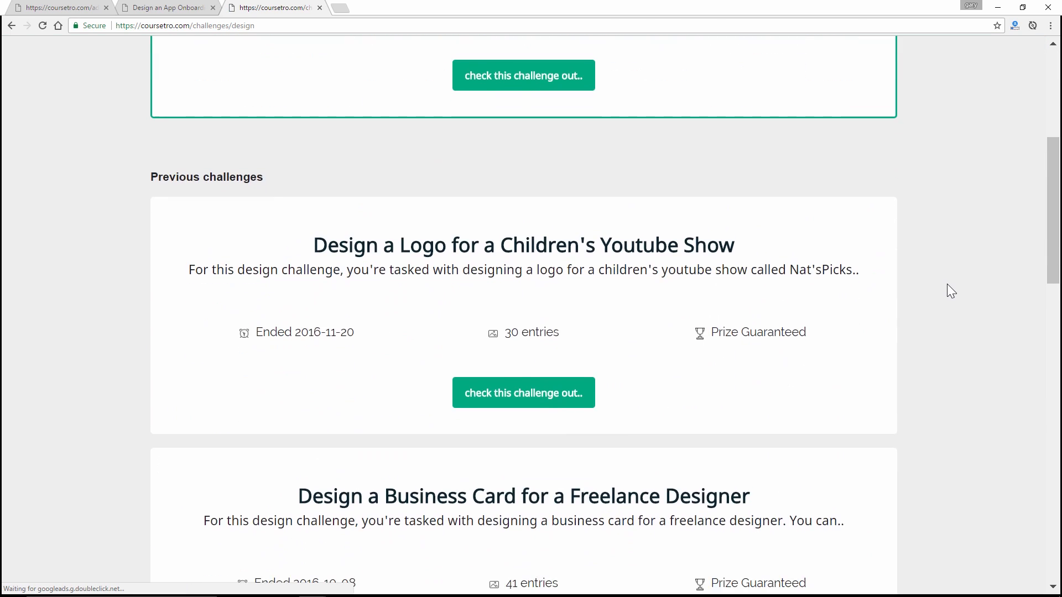